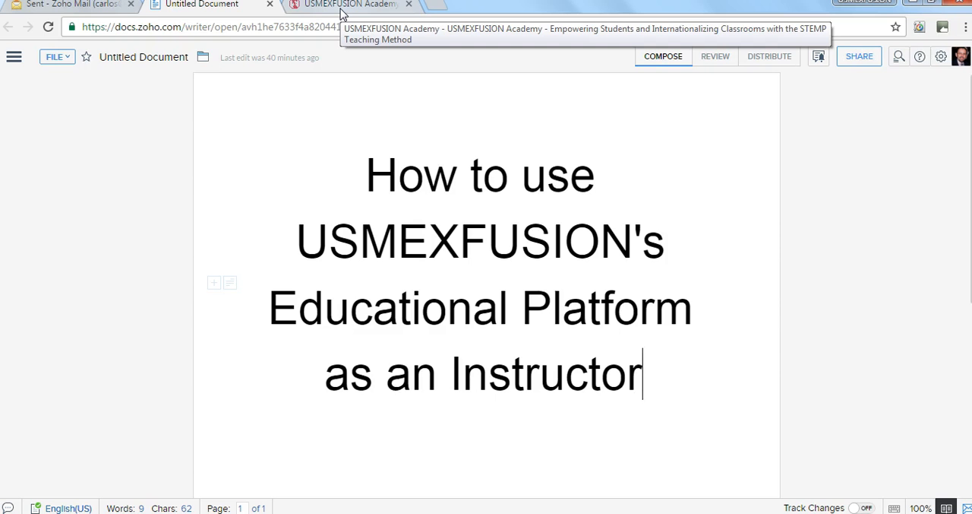
# Switch to the academy course page and scroll down past the video to the Authoring, Interaction and Administration tools.
pyautogui.click(349, 5)
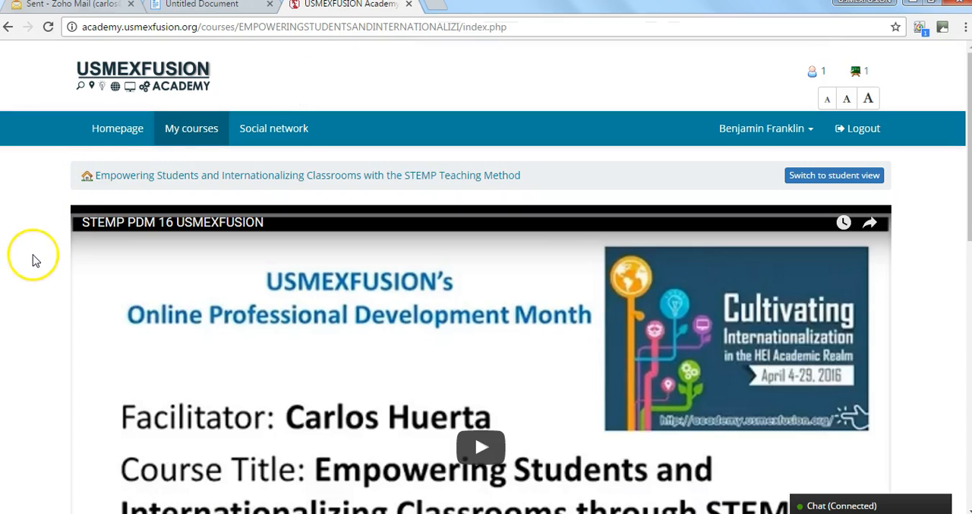
pyautogui.scroll(-3)
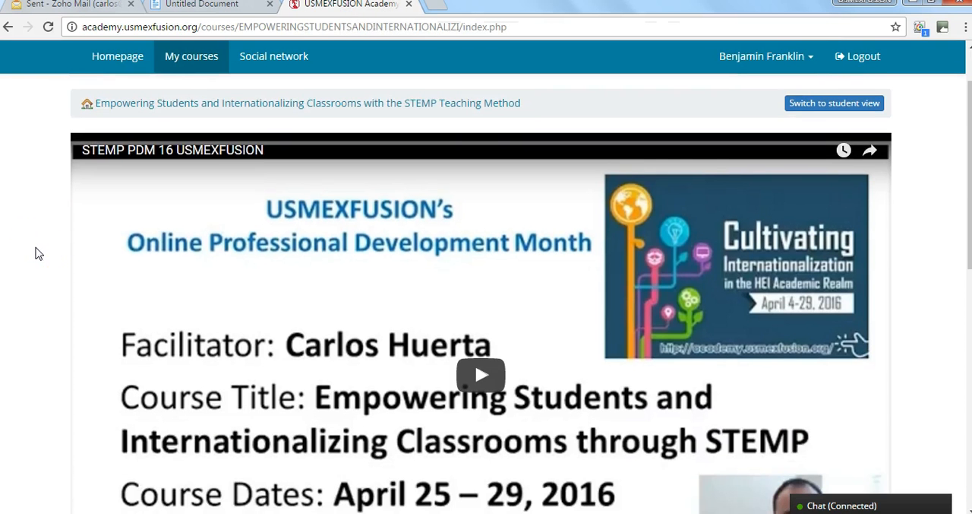
pyautogui.scroll(-3)
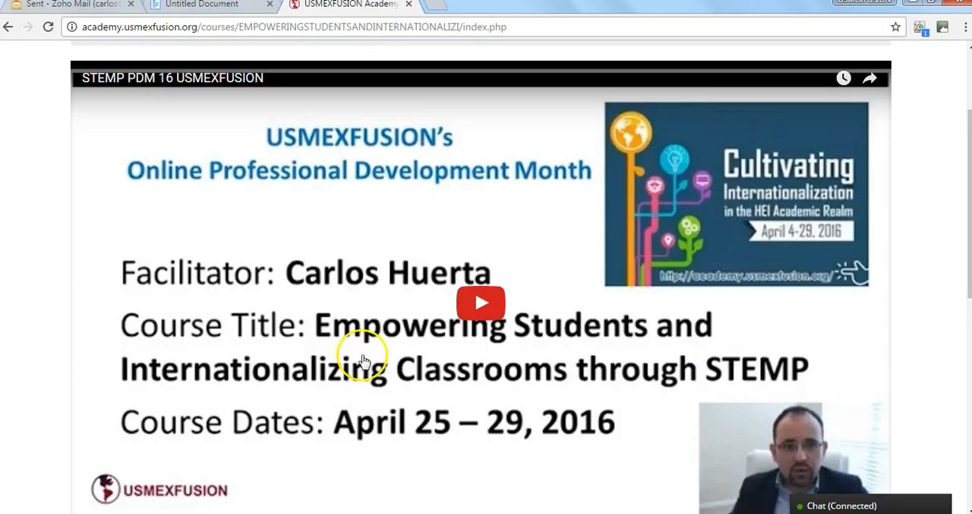
pyautogui.scroll(-3)
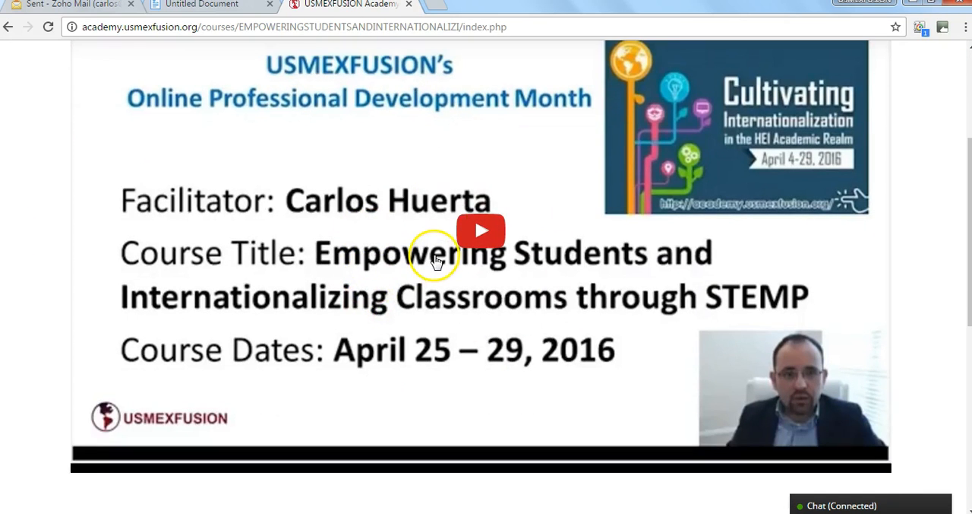
pyautogui.scroll(-3)
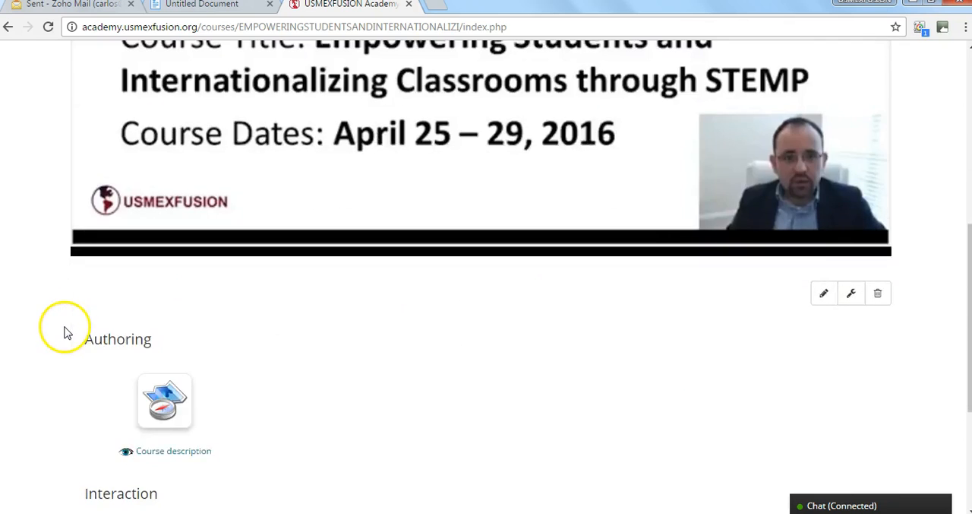
pyautogui.scroll(-3)
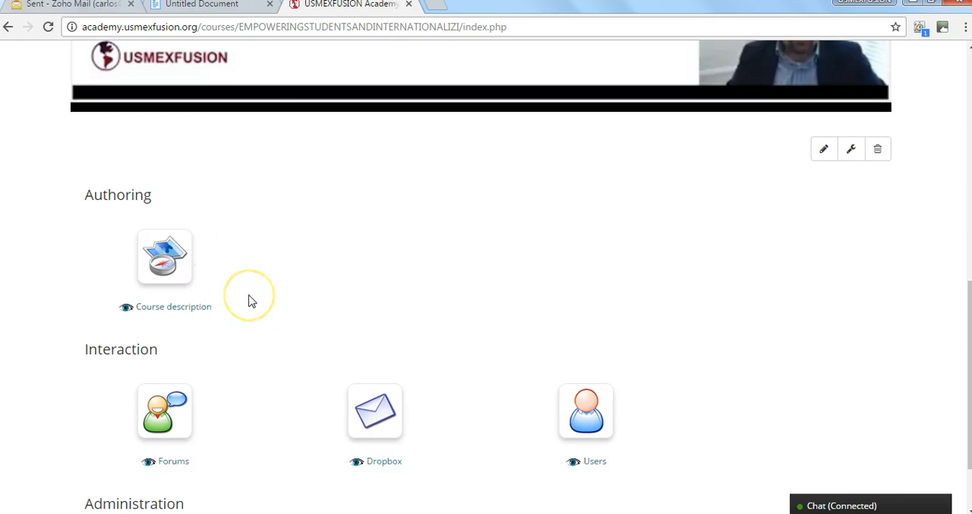
pyautogui.scroll(-3)
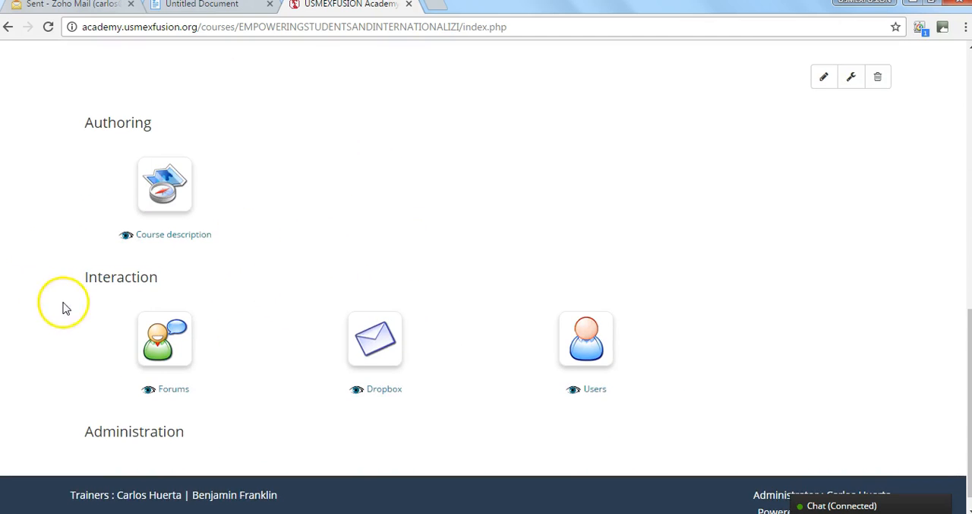
pyautogui.moveTo(289, 324)
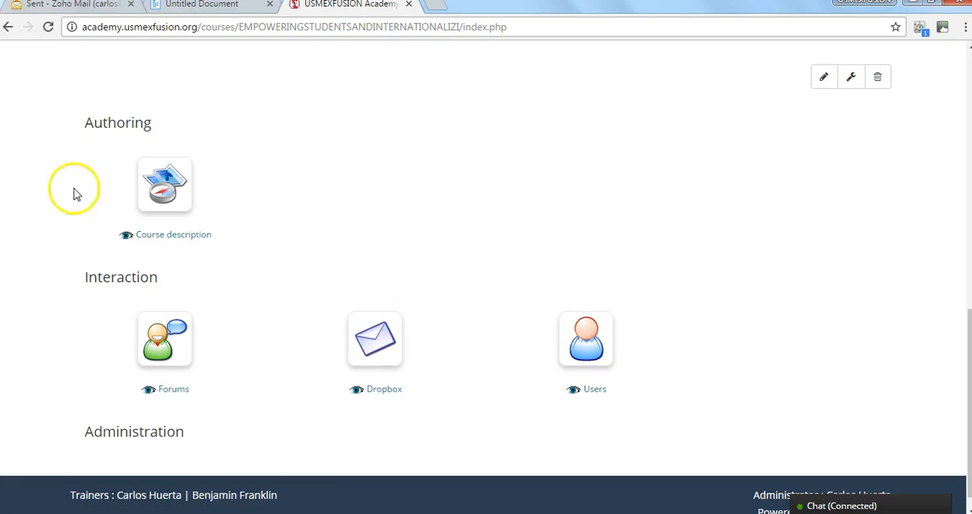
pyautogui.moveTo(298, 334)
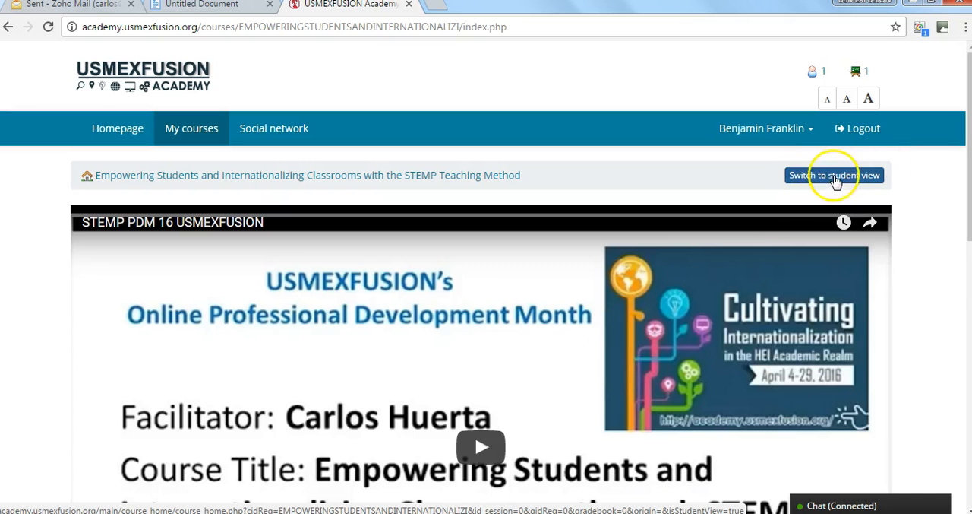
pyautogui.click(835, 175)
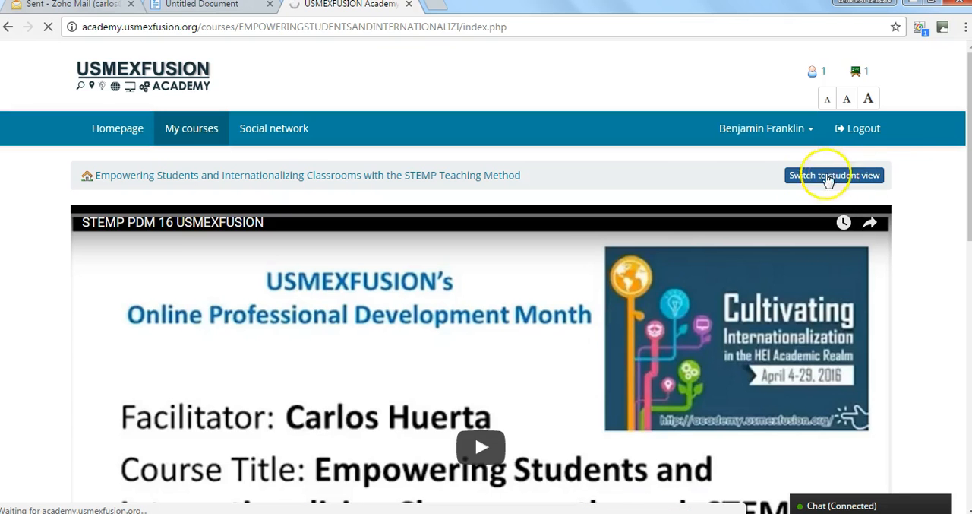
pyautogui.click(835, 175)
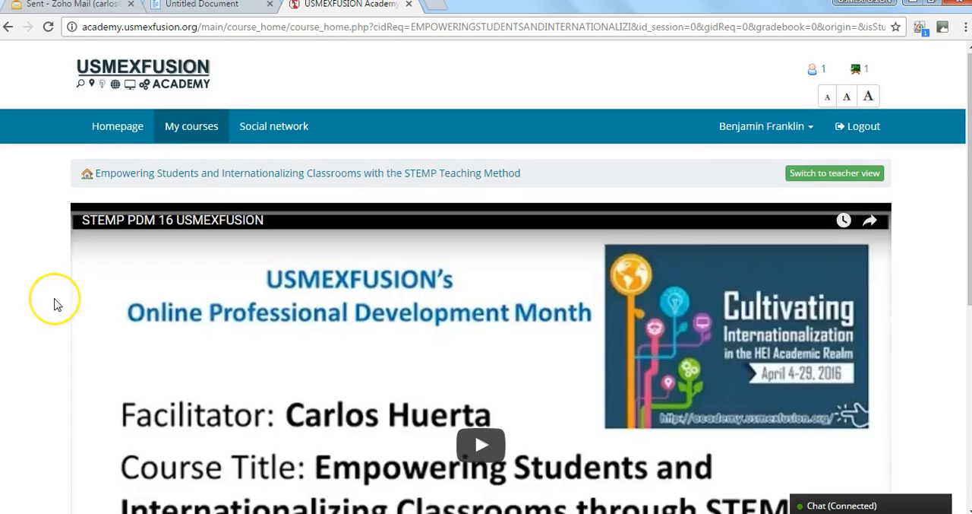
pyautogui.scroll(-3)
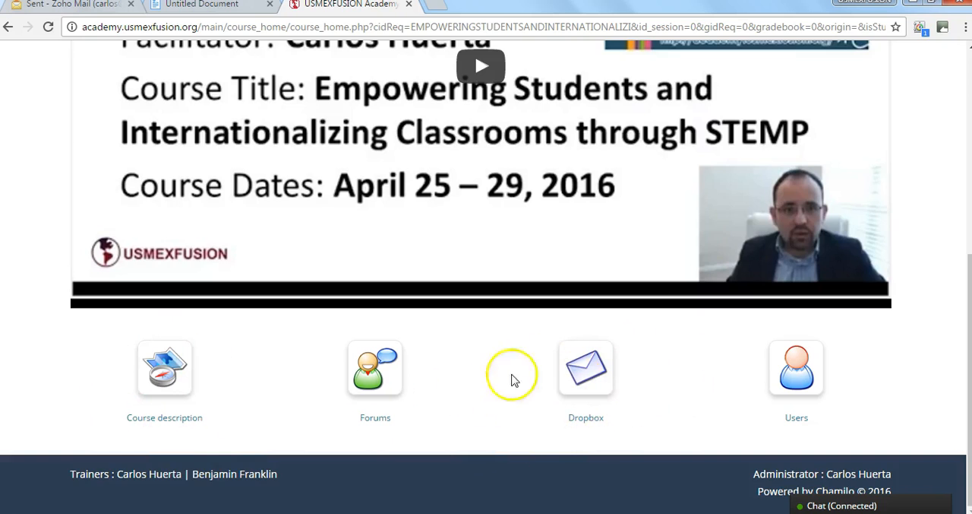
pyautogui.moveTo(431, 408)
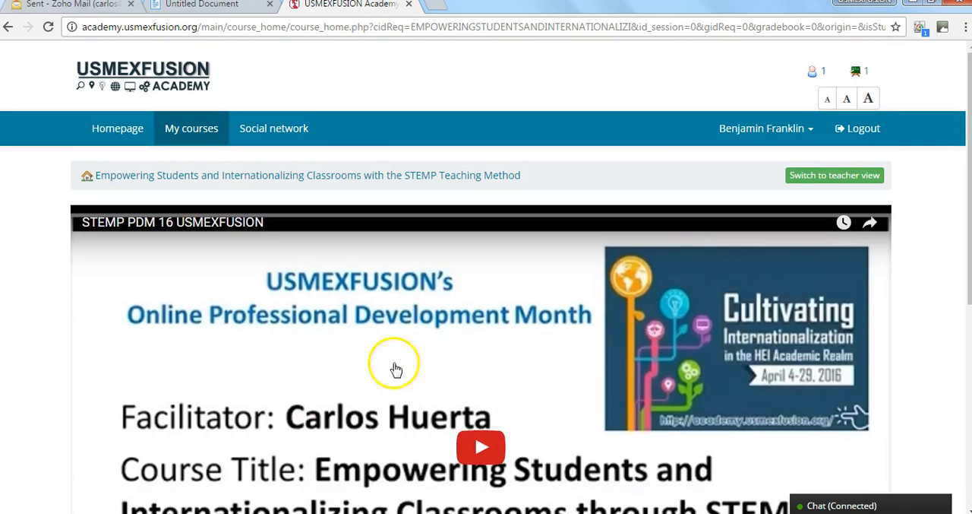
pyautogui.click(834, 174)
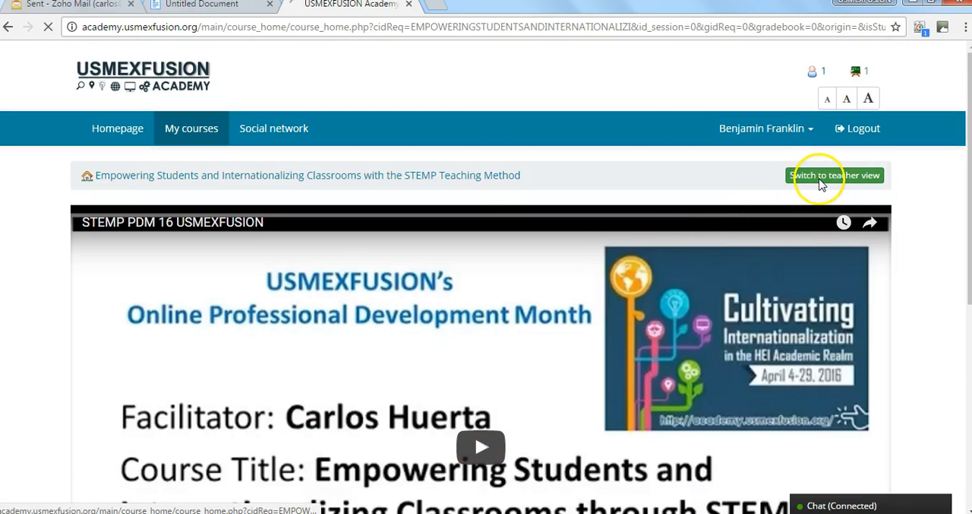
pyautogui.click(836, 175)
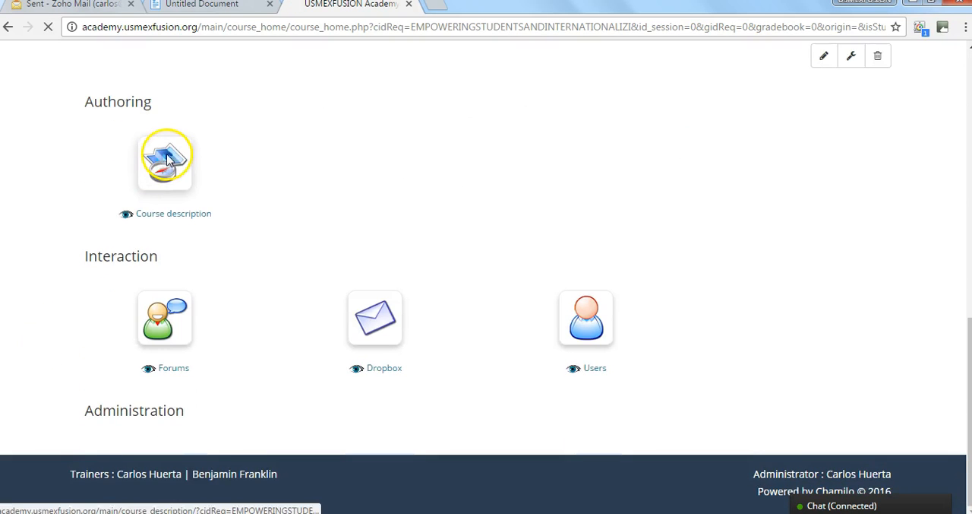
# Open Course description and scroll through the STEMP overview, expert biodata and resource links.
pyautogui.click(164, 158)
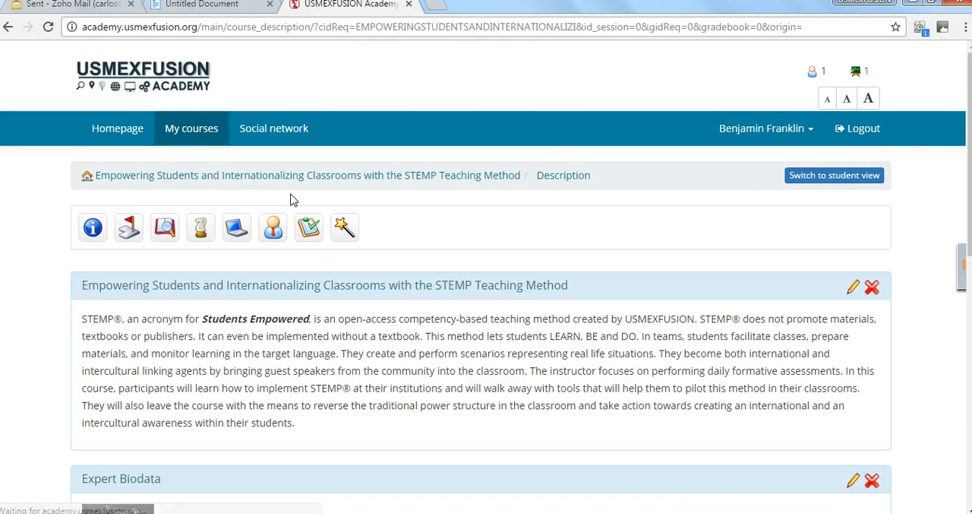
pyautogui.scroll(-3)
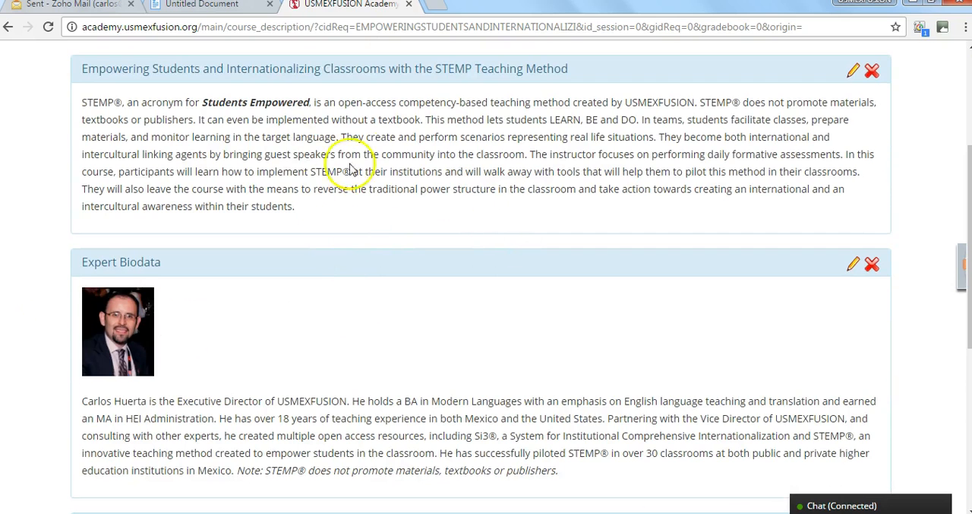
pyautogui.doubleClick(273, 207)
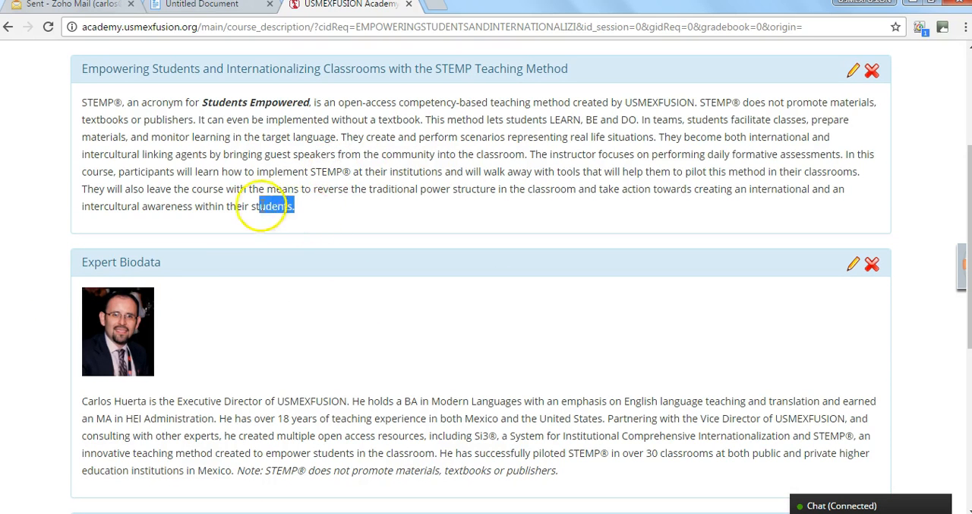
pyautogui.scroll(-3)
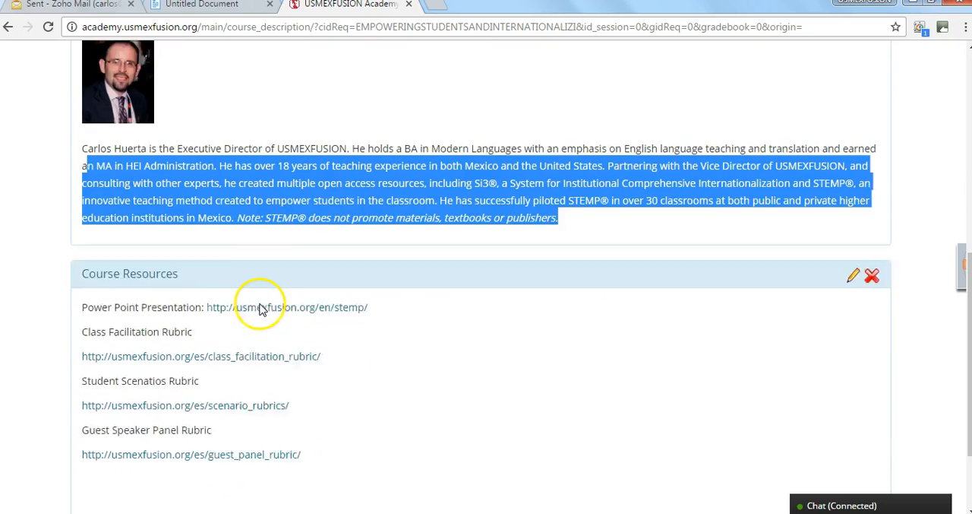
pyautogui.scroll(-3)
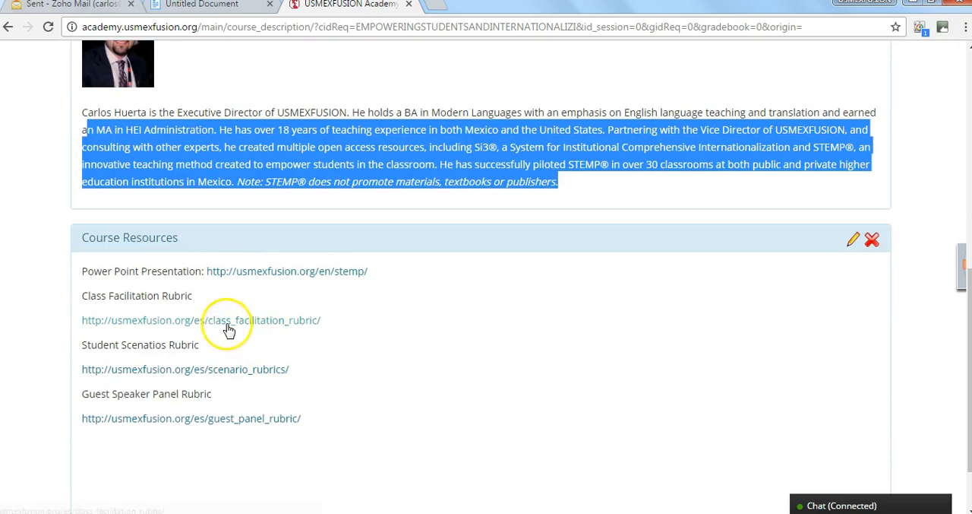
pyautogui.moveTo(252, 381)
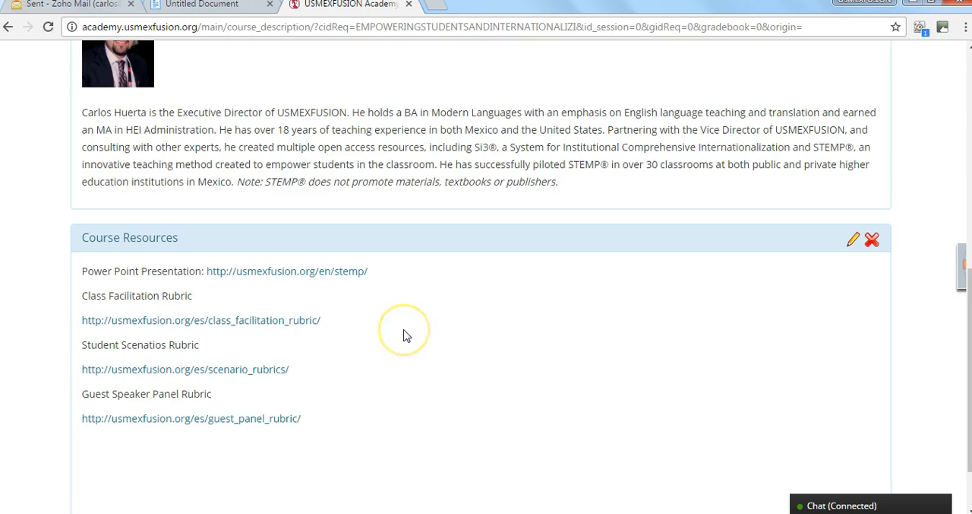
pyautogui.moveTo(404, 334)
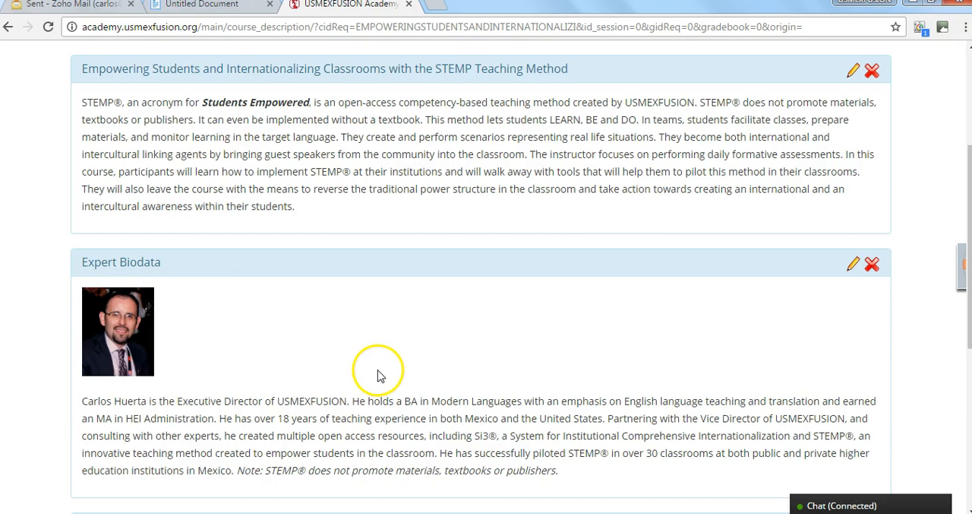
pyautogui.moveTo(416, 348)
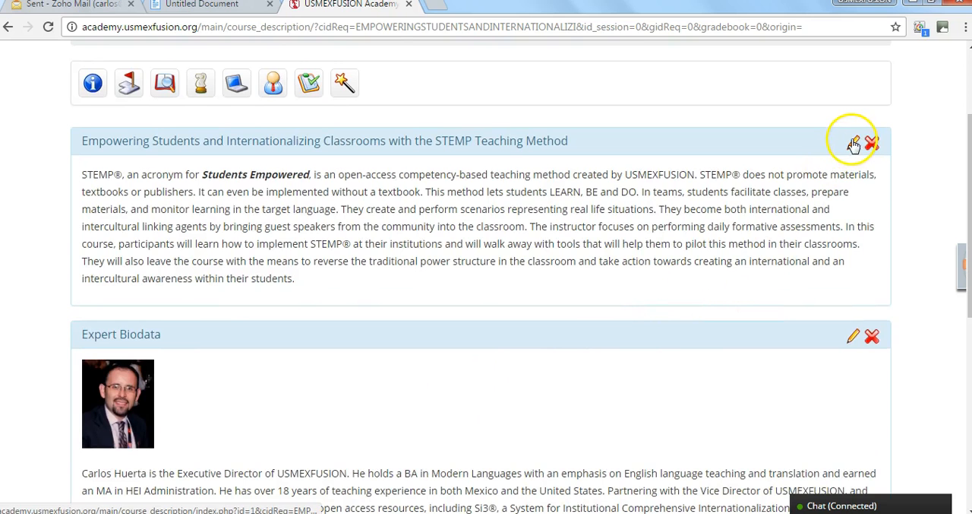
# Open the STEMP description section in the editor, then return to the course home page.
pyautogui.click(854, 143)
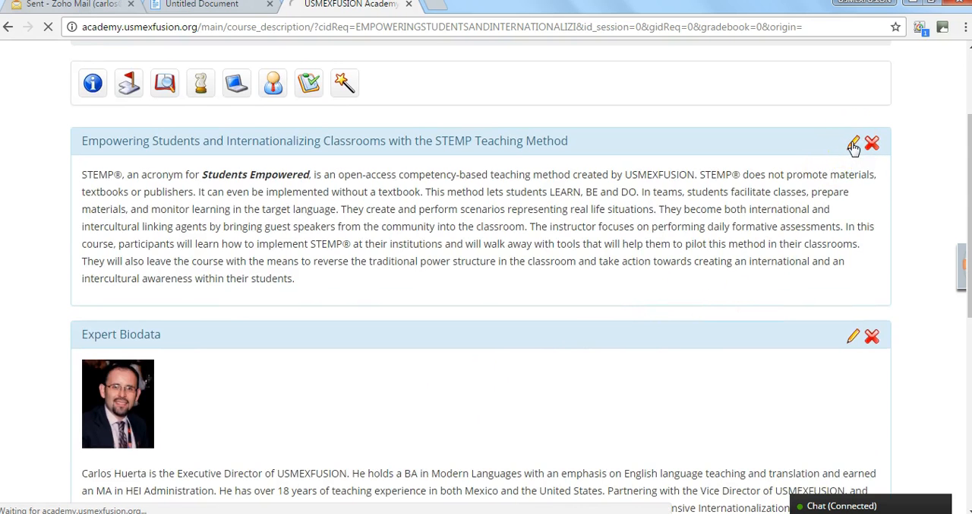
pyautogui.click(854, 142)
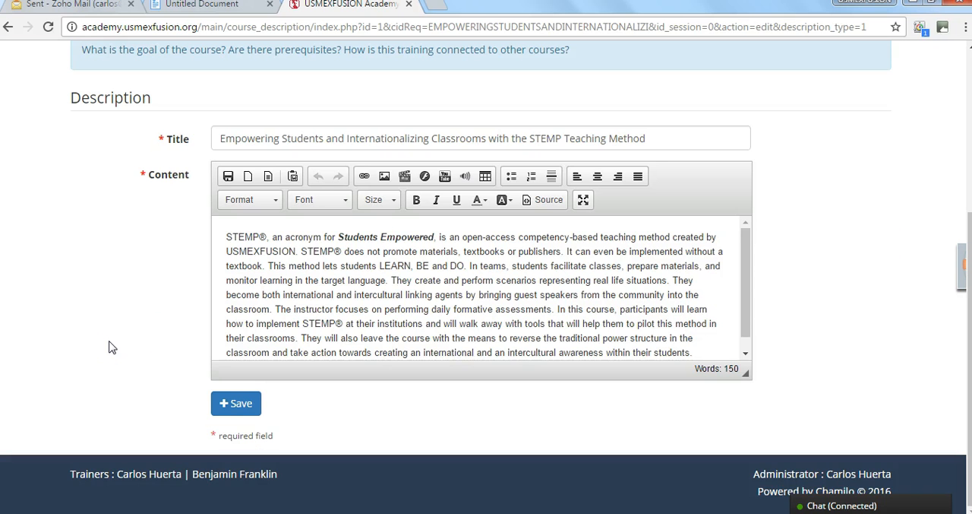
pyautogui.click(447, 261)
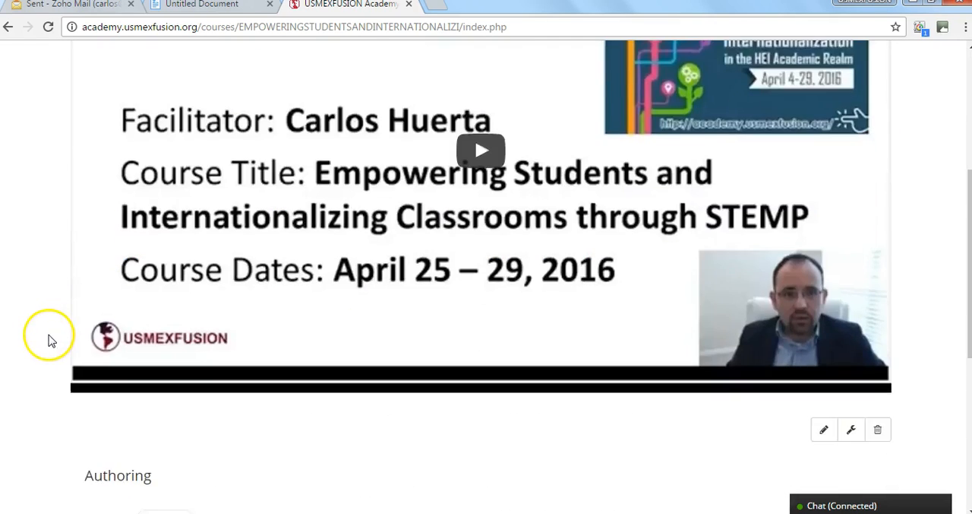
# Use the eye icon to hide Course description from students, then make it visible again.
pyautogui.scroll(-3)
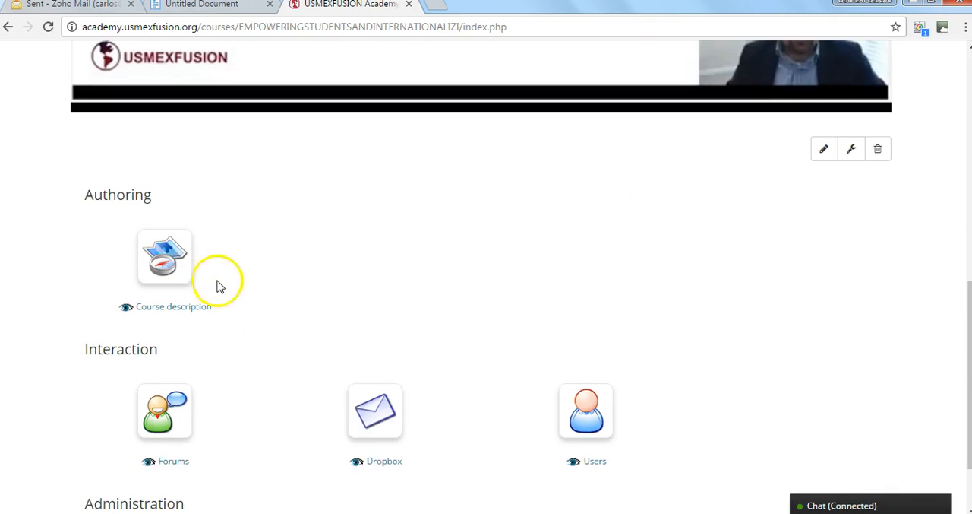
pyautogui.moveTo(276, 301)
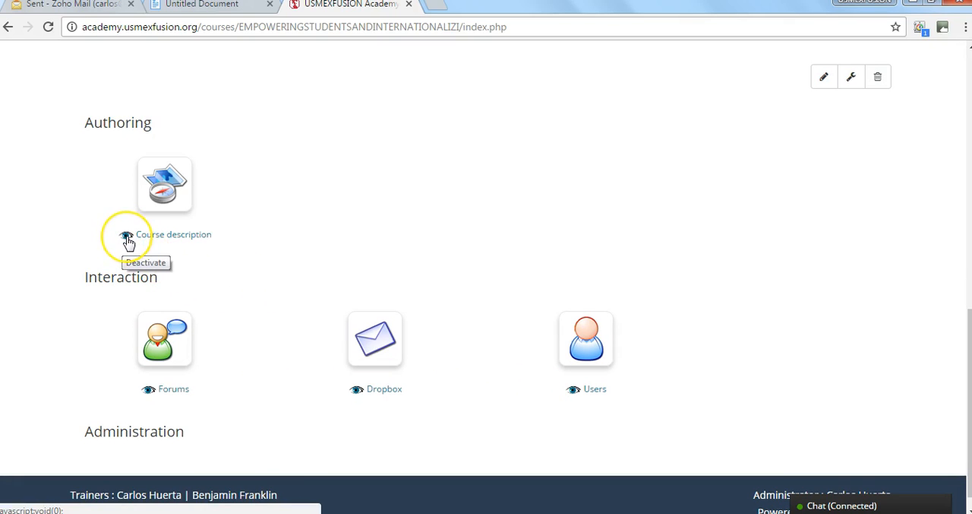
pyautogui.click(127, 234)
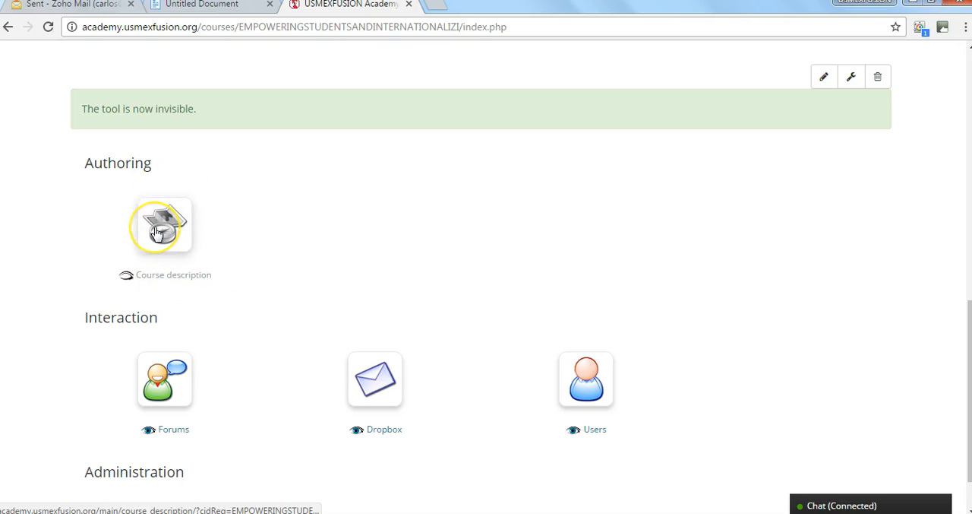
pyautogui.moveTo(164, 225)
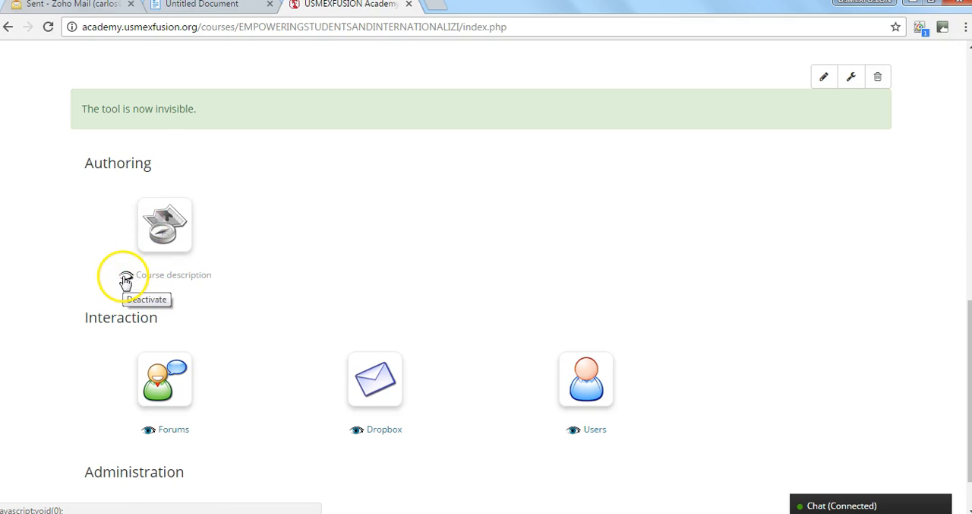
pyautogui.click(125, 275)
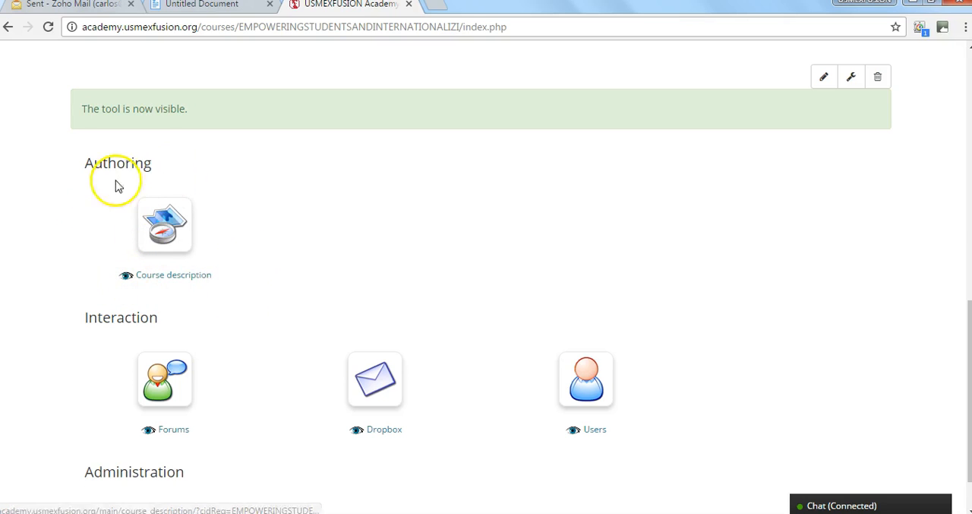
pyautogui.moveTo(294, 255)
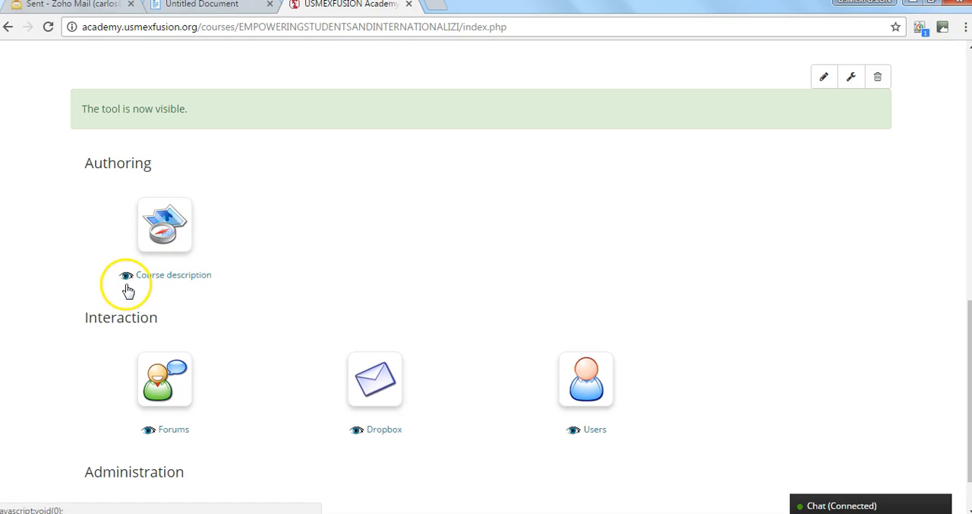
pyautogui.moveTo(106, 307)
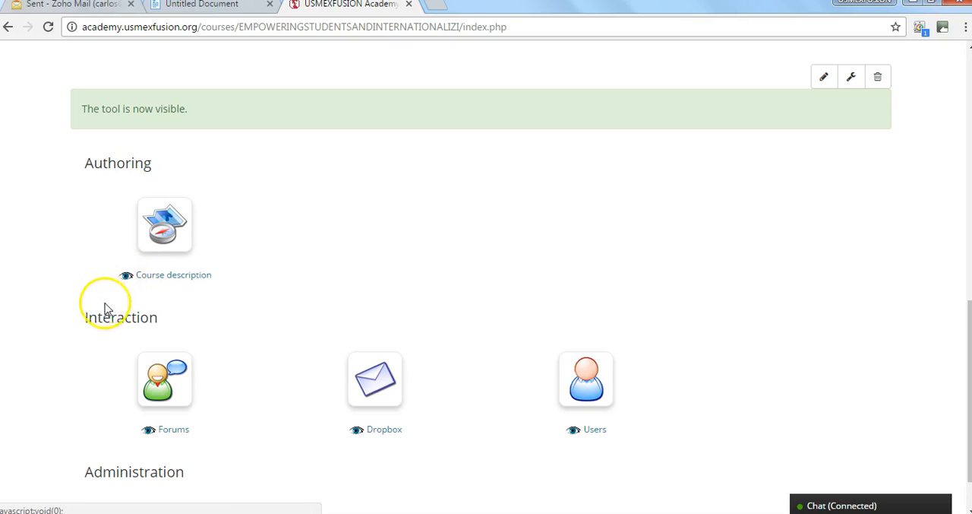
pyautogui.scroll(-3)
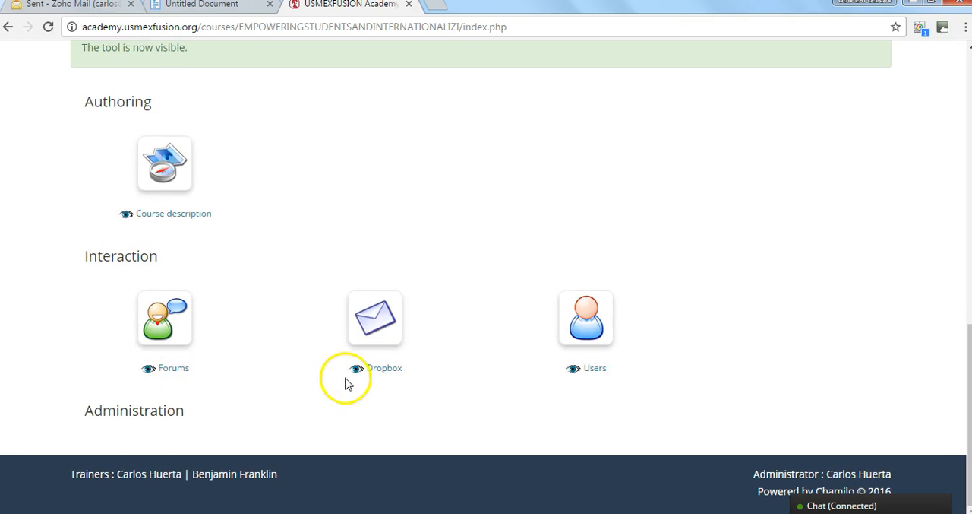
# Open Forums, preview them in student view, then switch back to teacher view.
pyautogui.click(374, 317)
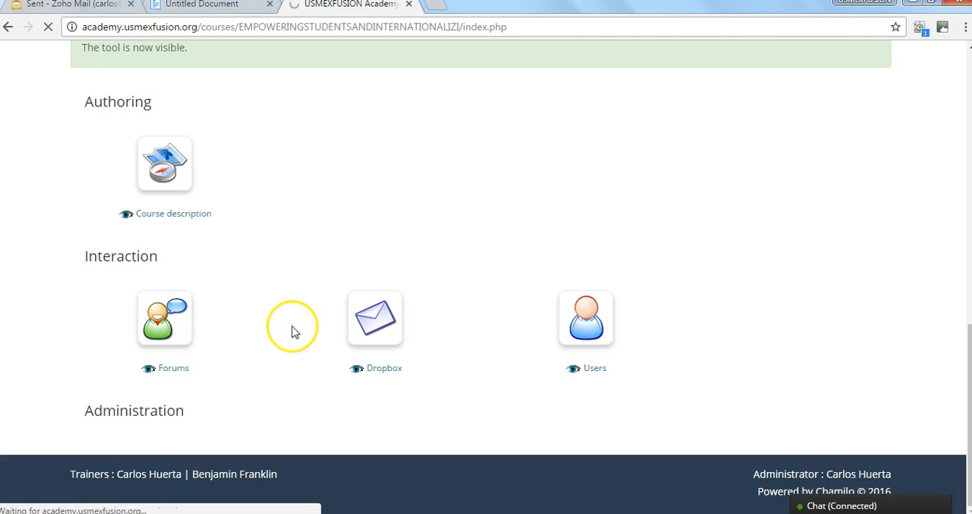
pyautogui.click(164, 318)
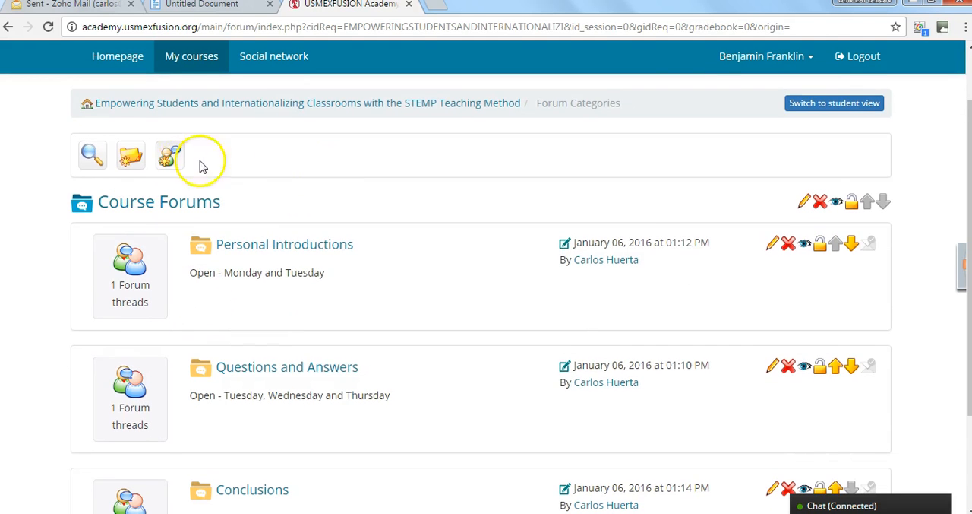
pyautogui.scroll(-3)
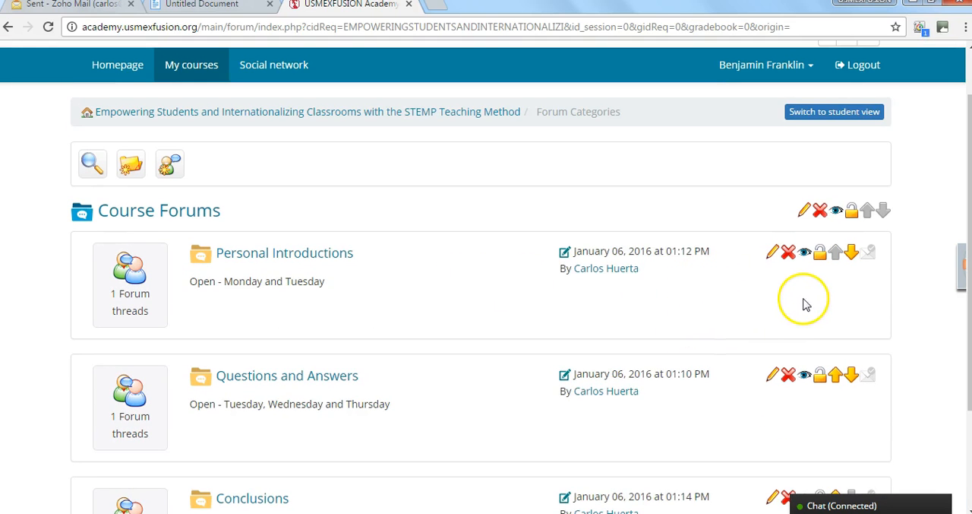
pyautogui.scroll(-3)
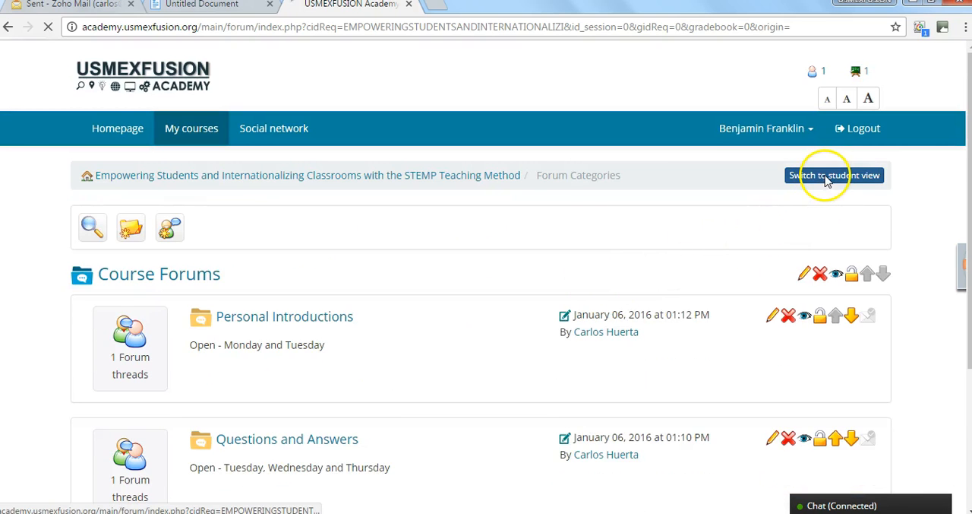
pyautogui.click(834, 175)
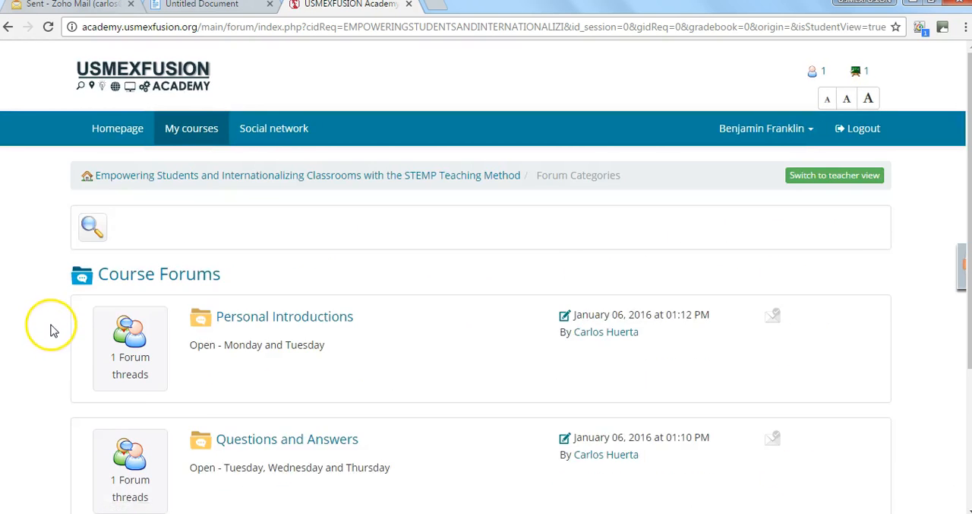
pyautogui.scroll(-3)
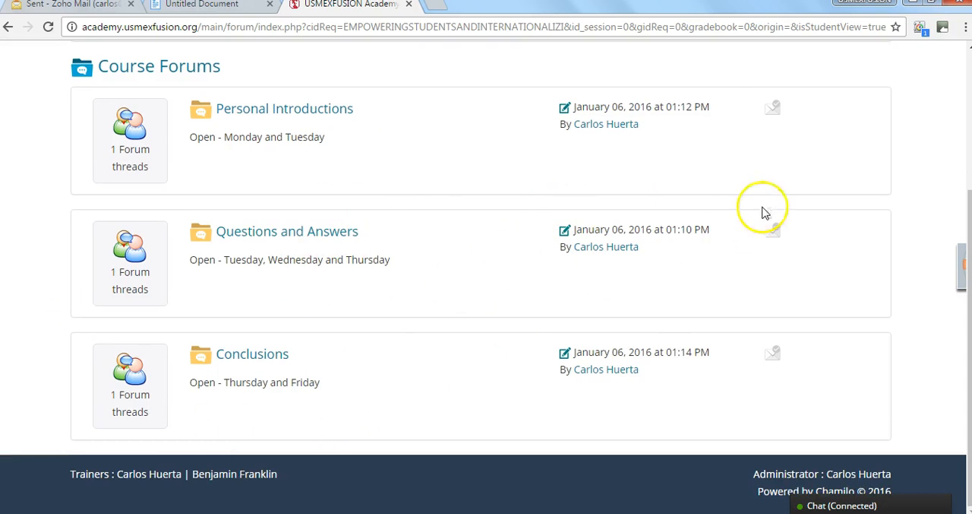
pyautogui.moveTo(325, 264)
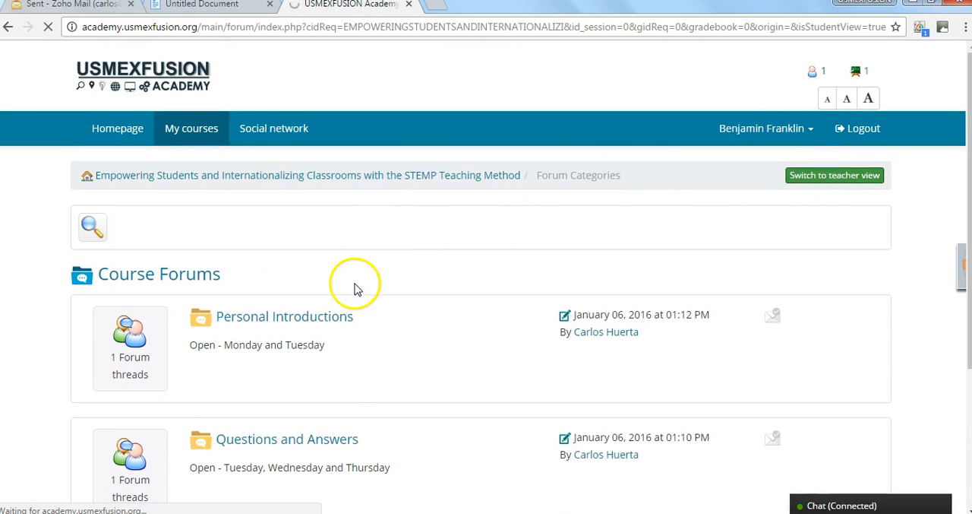
pyautogui.click(834, 175)
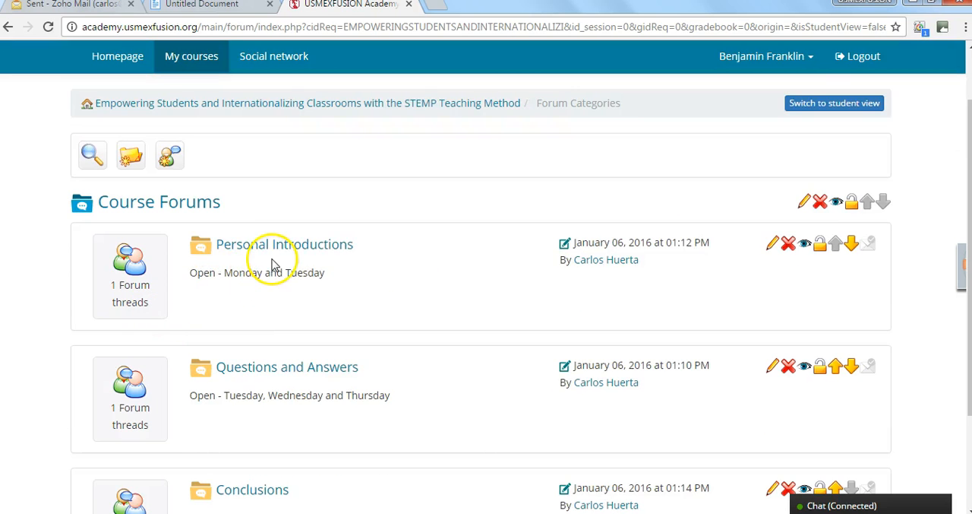
# Enter the Personal Introductions forum and open the Introduce yourself here! thread.
pyautogui.click(286, 243)
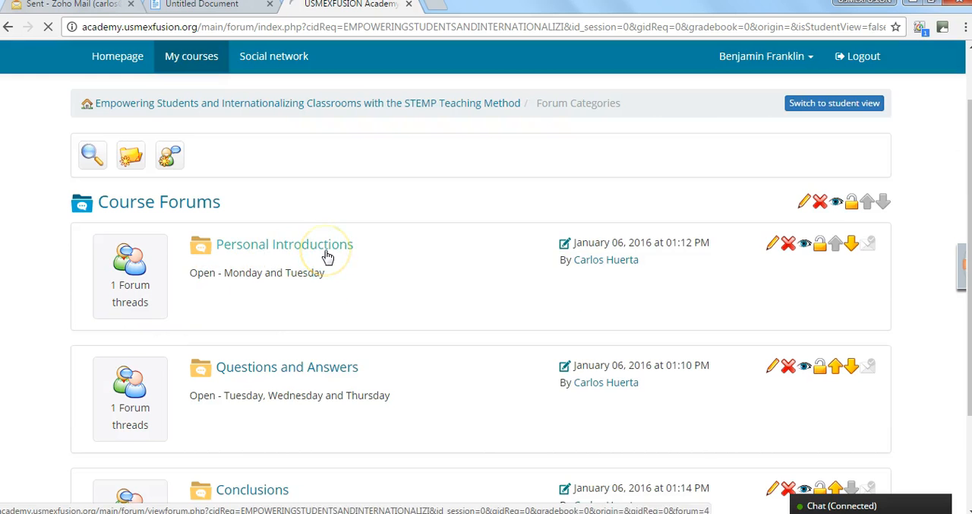
pyautogui.click(284, 243)
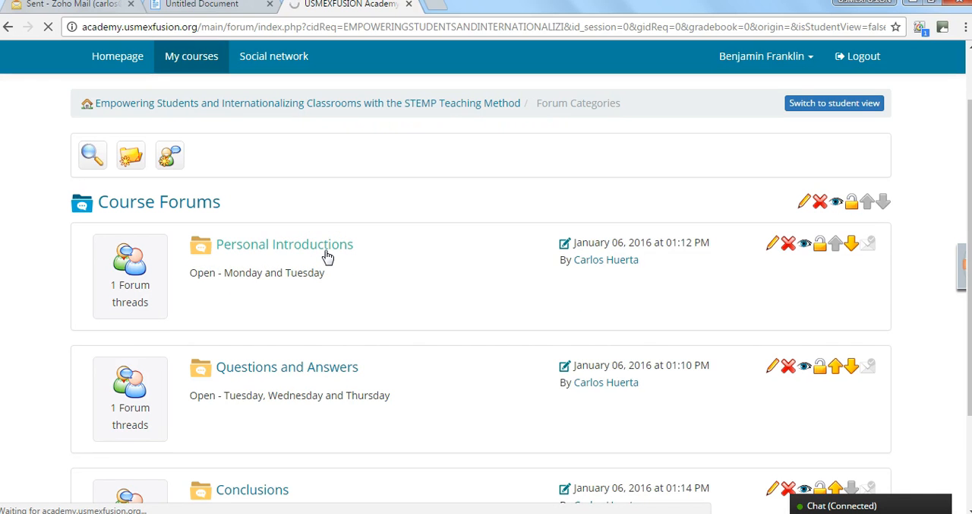
pyautogui.click(286, 243)
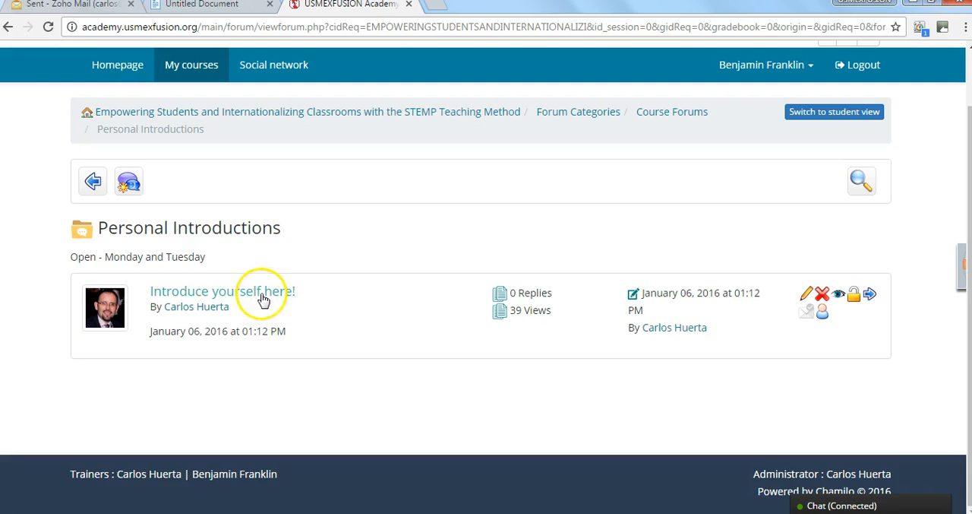
pyautogui.click(222, 290)
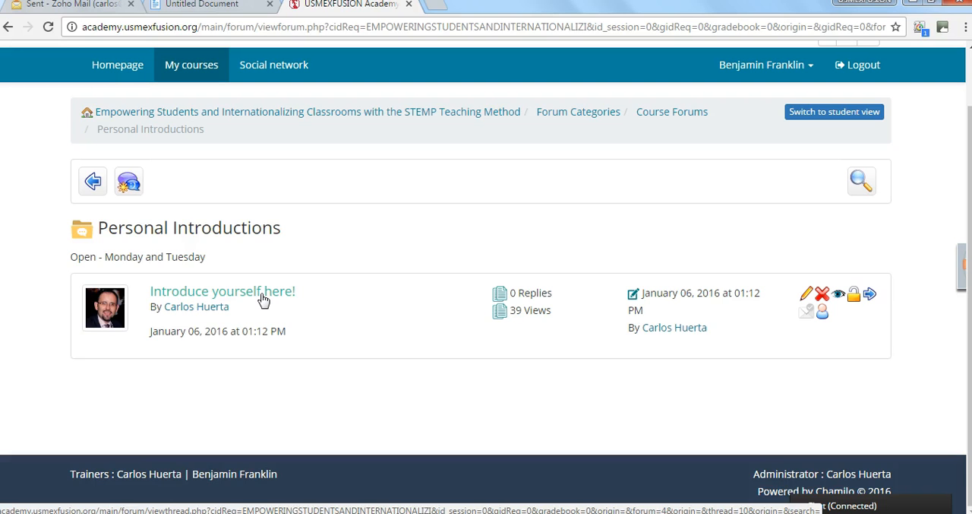
pyautogui.click(222, 290)
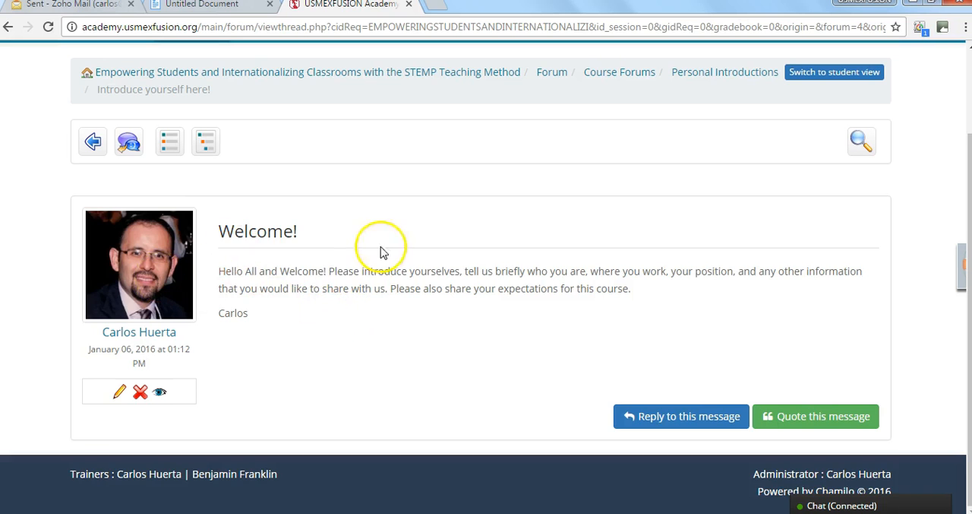
pyautogui.moveTo(699, 286)
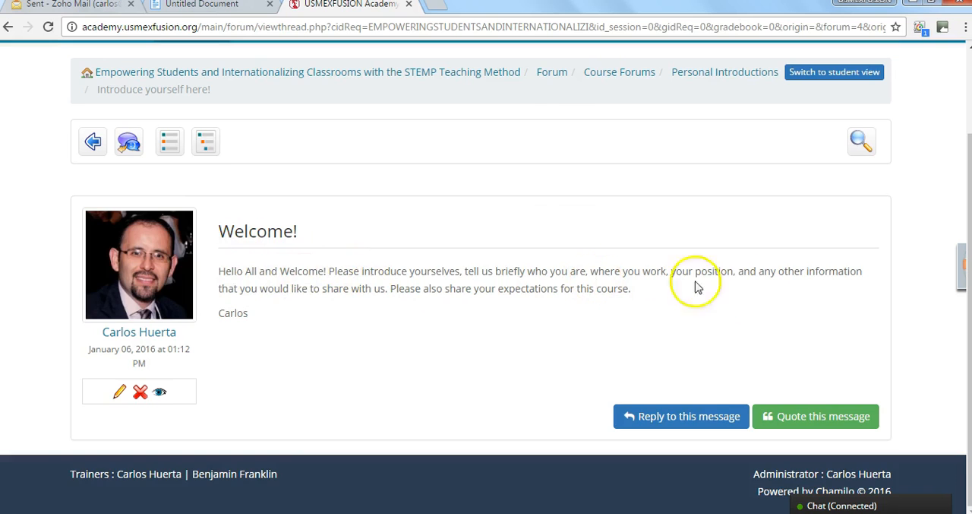
pyautogui.moveTo(255, 266)
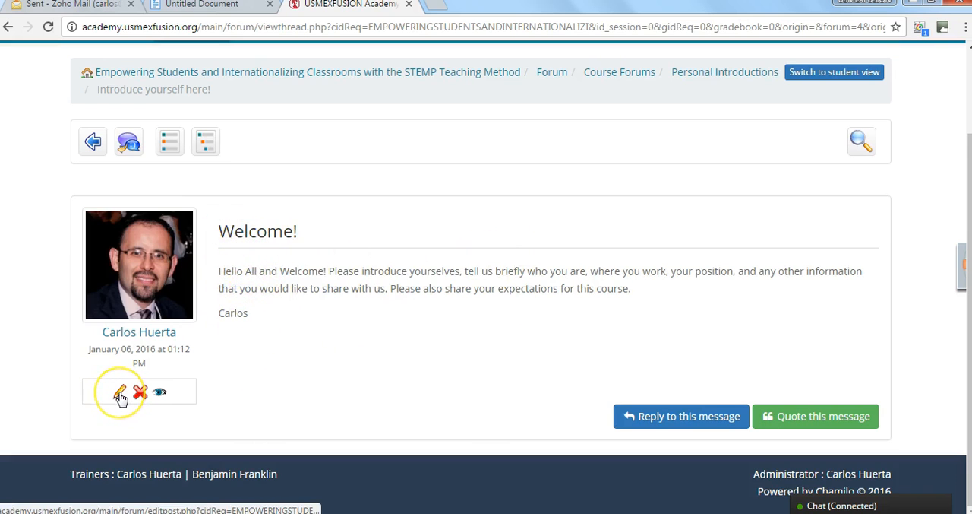
# Edit the Welcome! post, save it with Edit thread, and return to the forum overview.
pyautogui.click(119, 392)
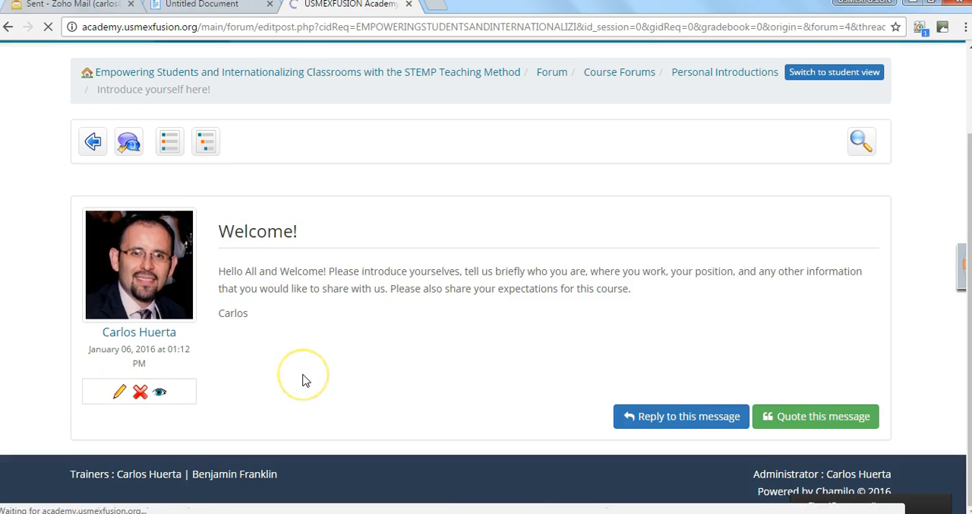
pyautogui.click(119, 392)
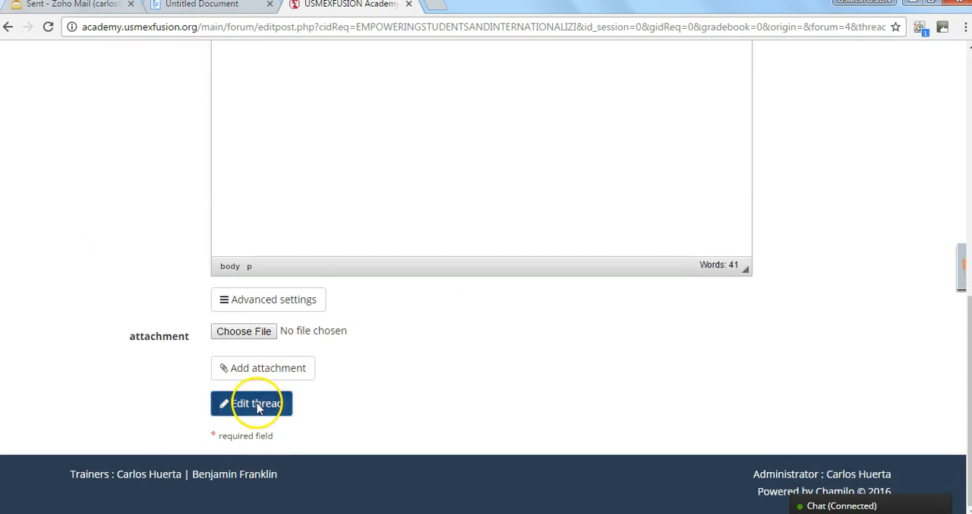
pyautogui.click(252, 403)
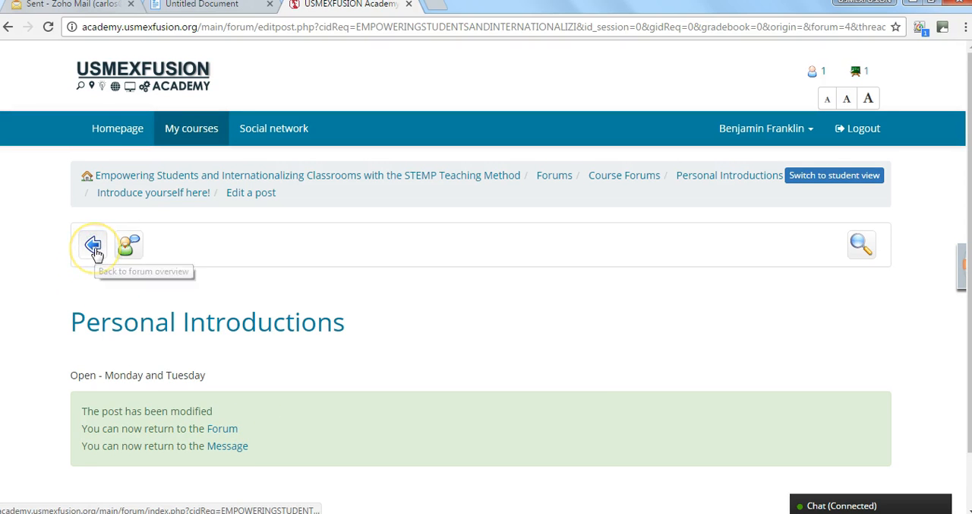
pyautogui.click(93, 243)
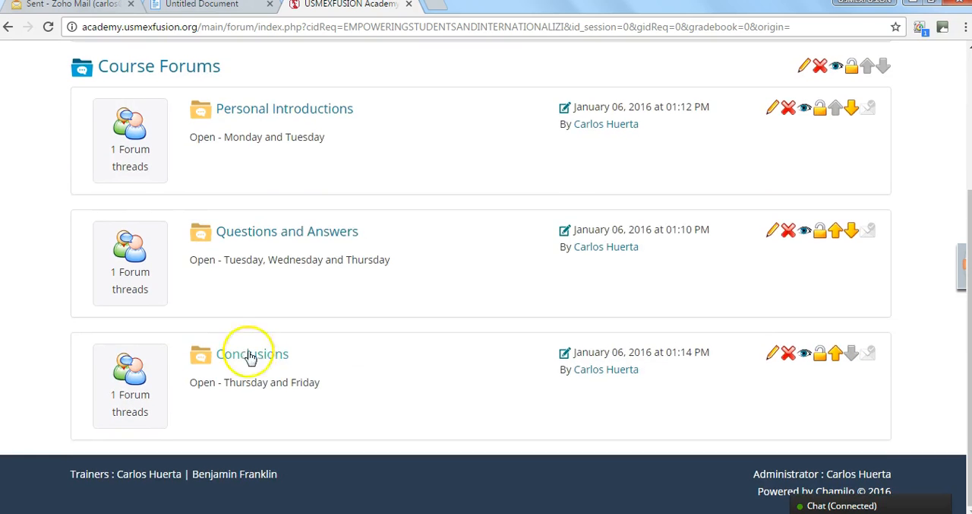
pyautogui.moveTo(353, 199)
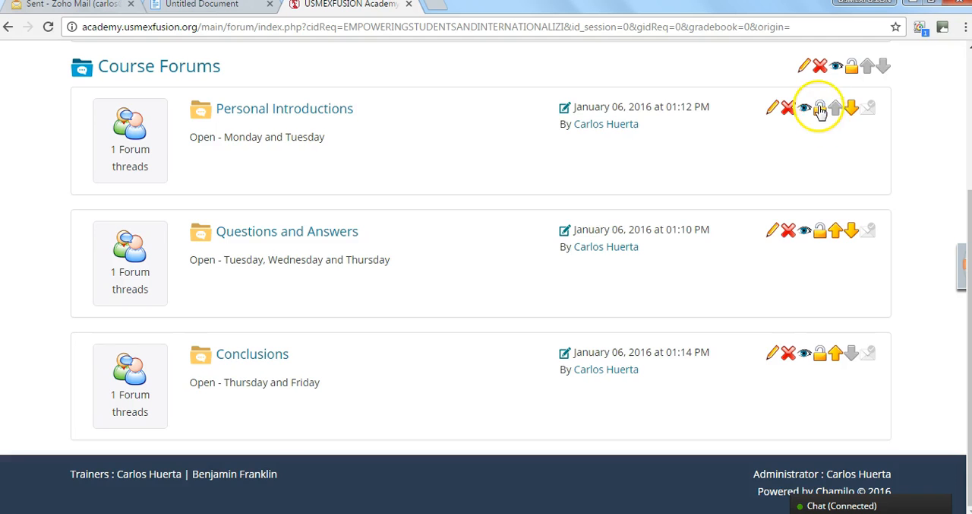
# Lock the Personal Introductions forum so students can only read, then unlock it again.
pyautogui.click(820, 106)
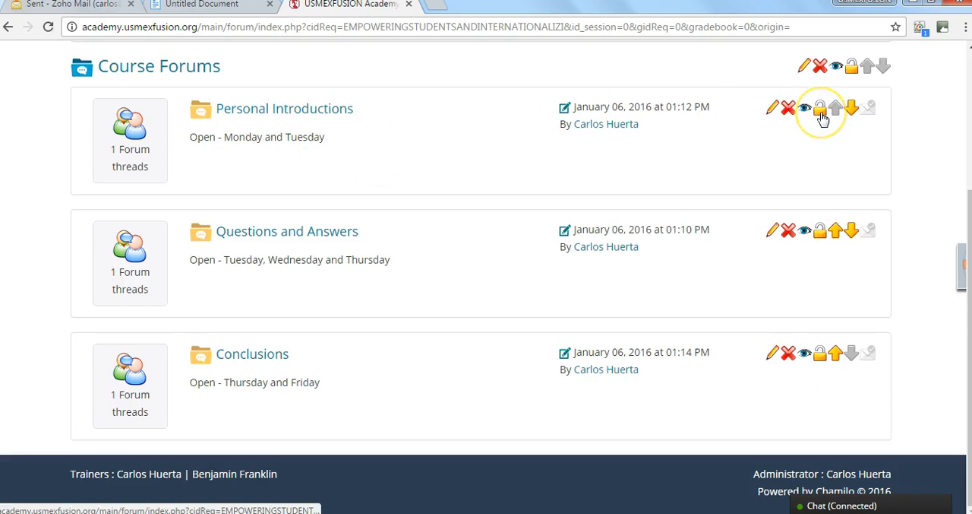
pyautogui.click(820, 107)
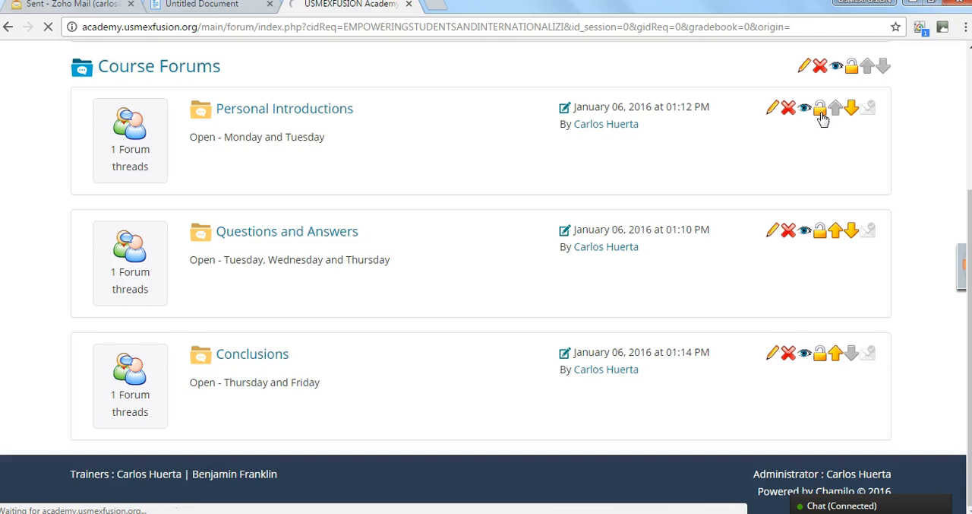
pyautogui.click(821, 107)
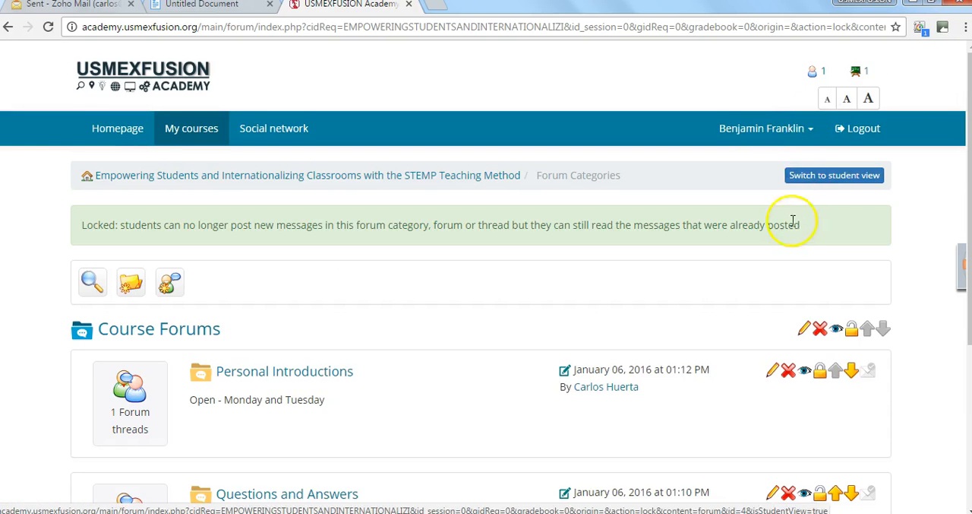
pyautogui.scroll(-3)
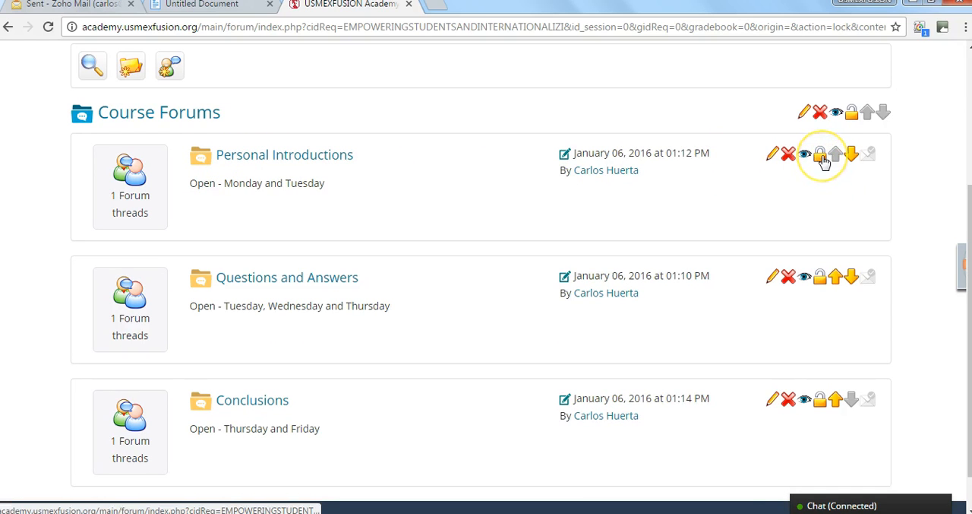
pyautogui.moveTo(820, 155)
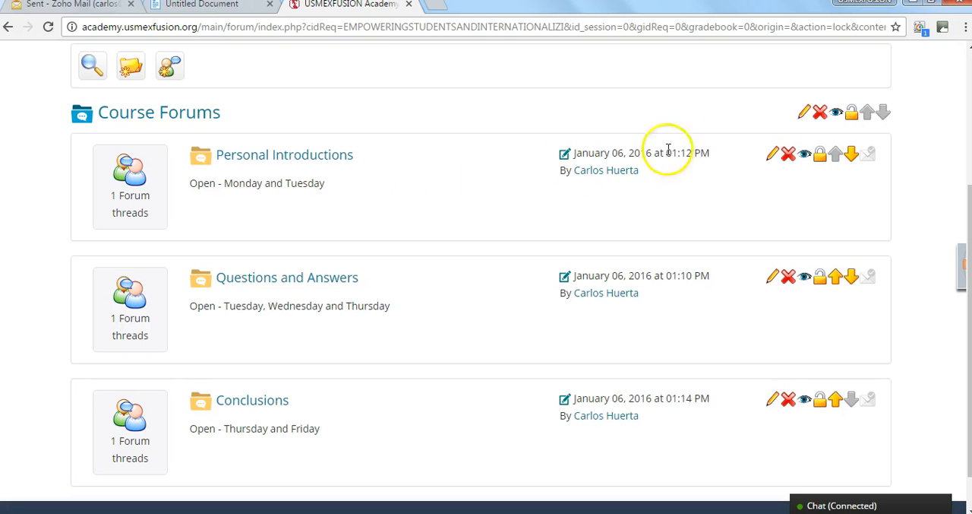
pyautogui.moveTo(523, 199)
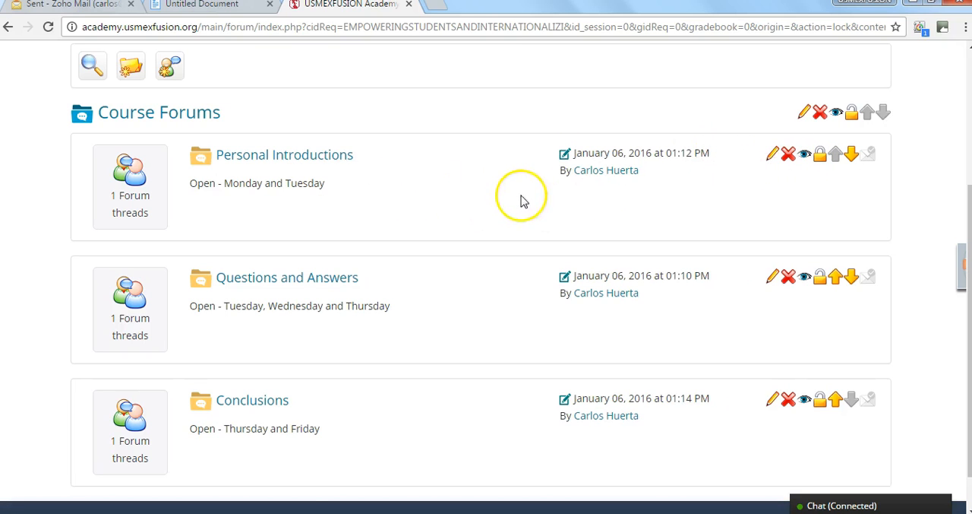
pyautogui.click(821, 153)
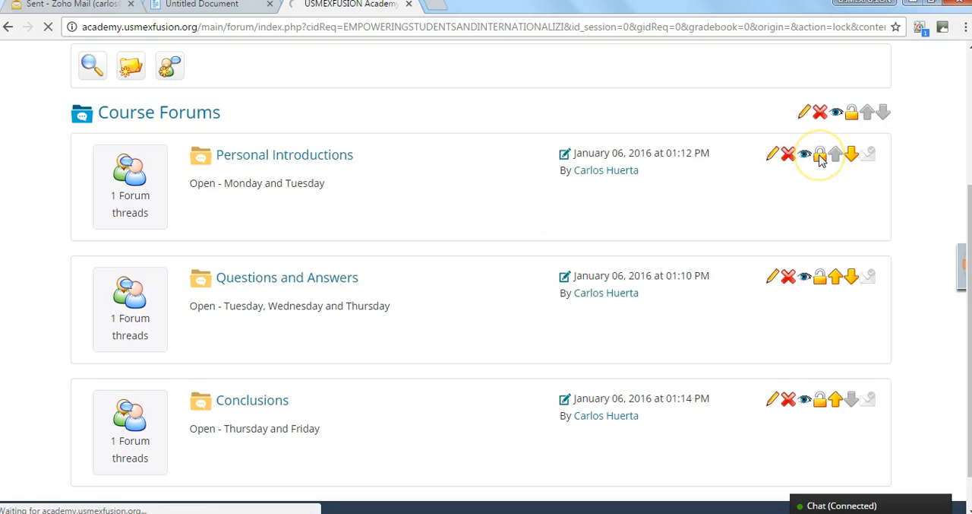
pyautogui.click(821, 154)
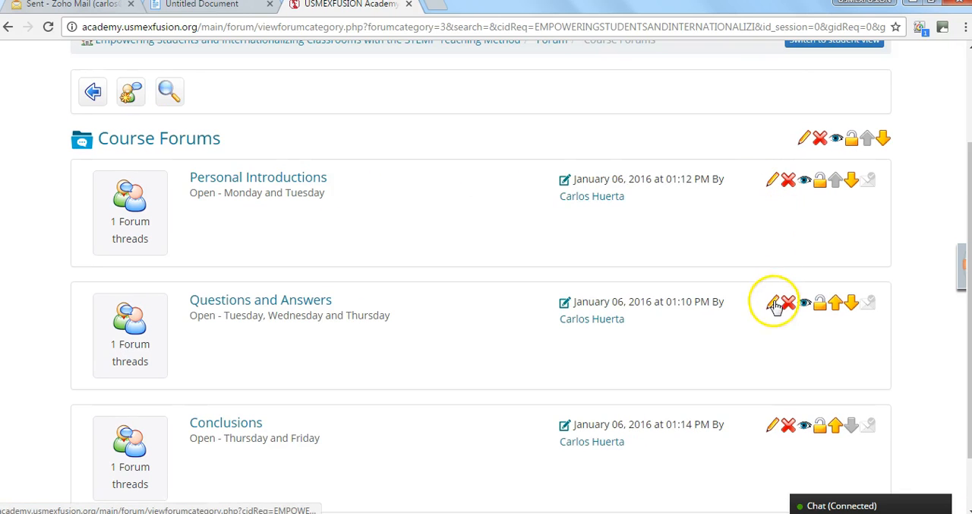
pyautogui.moveTo(772, 179)
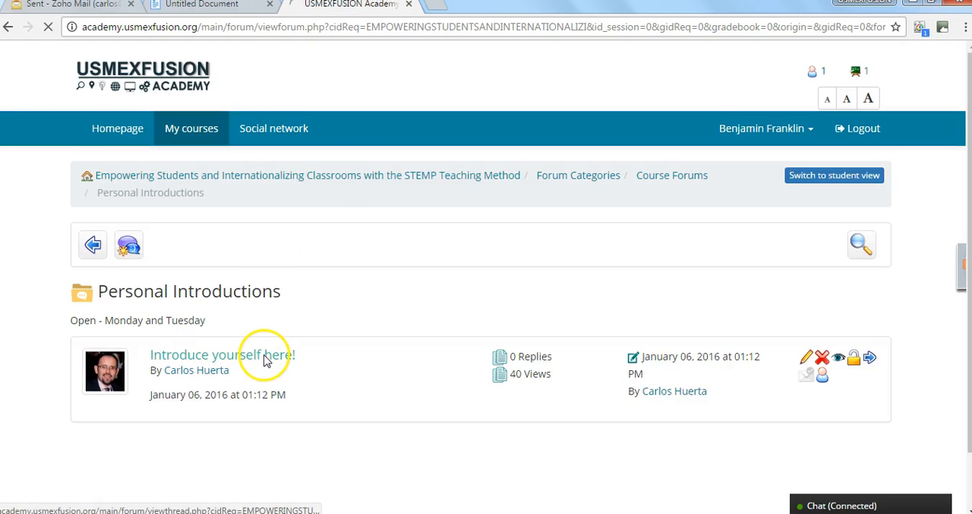
# Read the Welcome post in the Introduce yourself here! thread, then go back to the thread list.
pyautogui.click(222, 356)
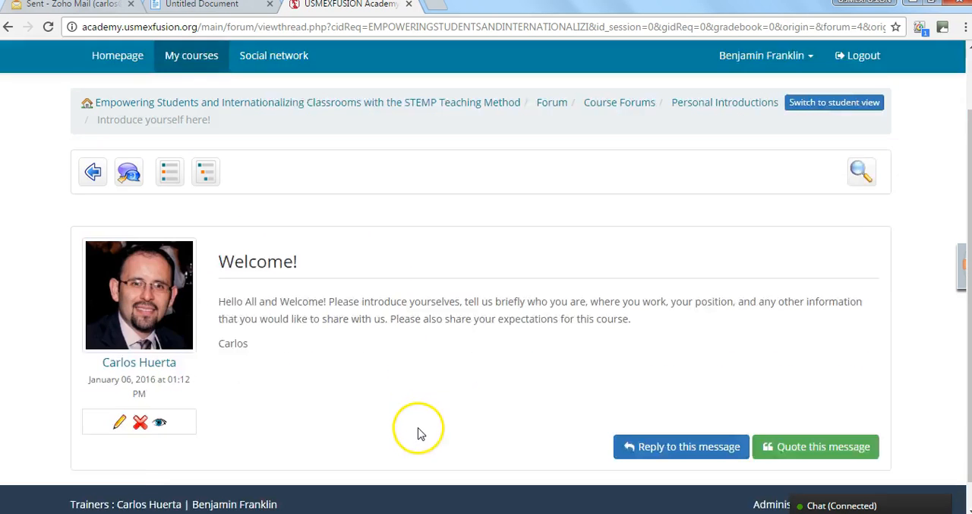
pyautogui.scroll(-3)
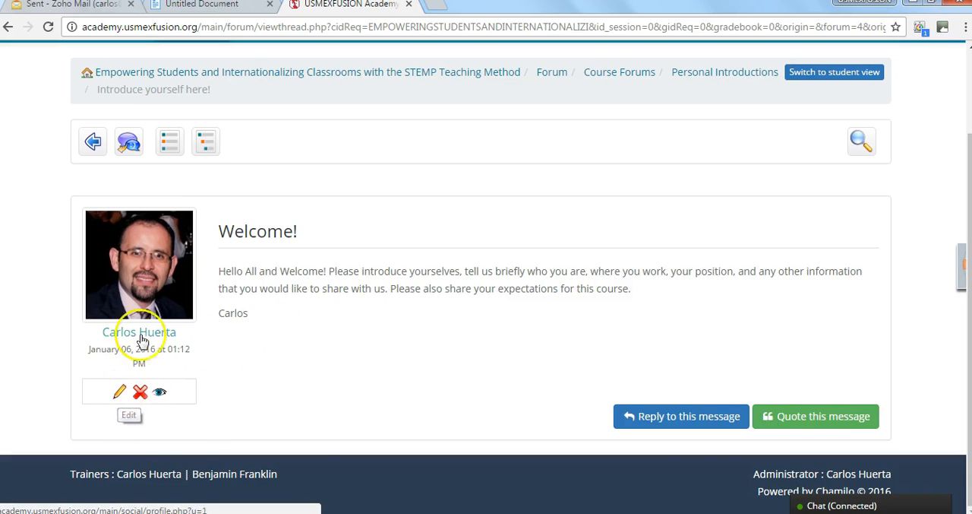
pyautogui.moveTo(295, 319)
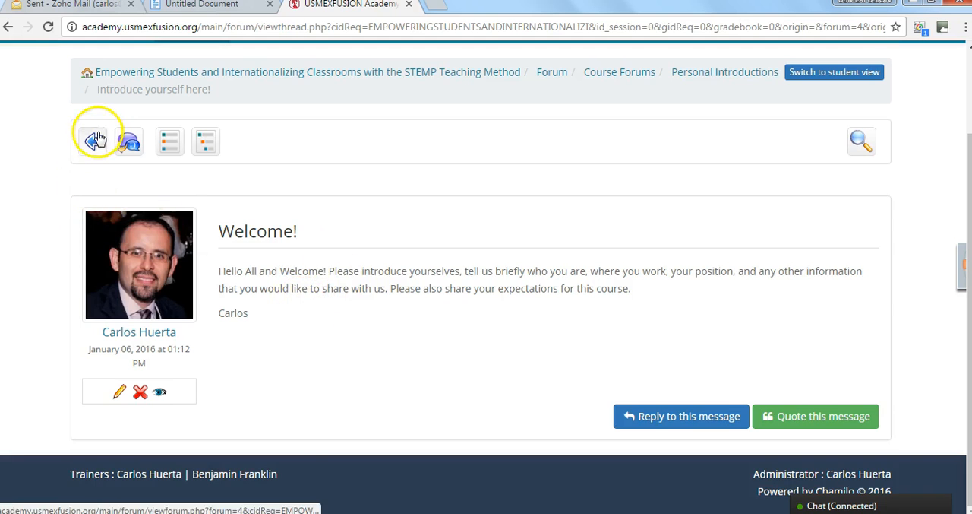
pyautogui.click(97, 139)
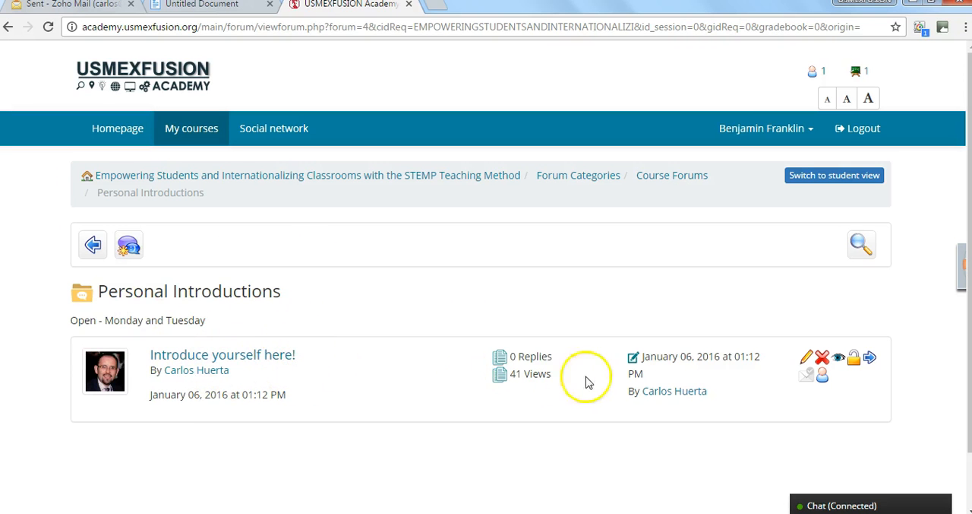
pyautogui.moveTo(103, 310)
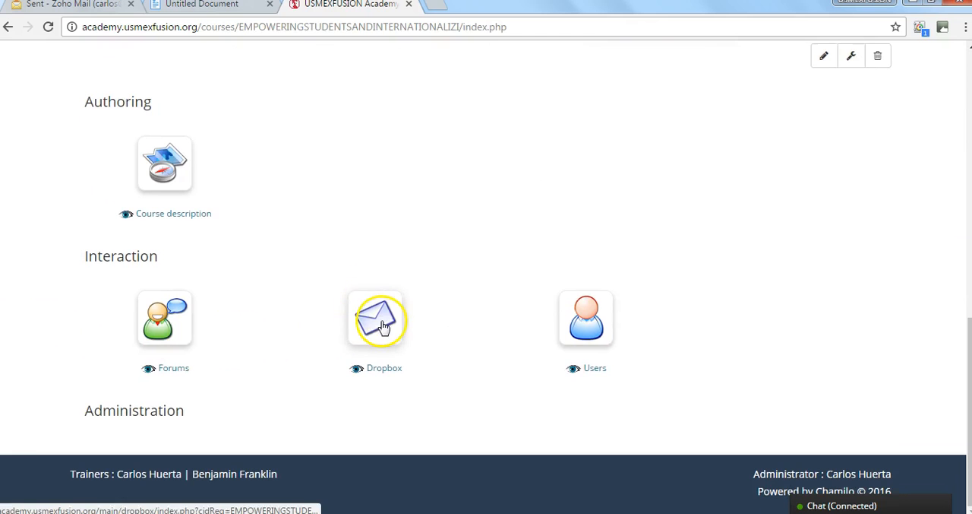
# Open the course Dropbox with its empty Sent Files list, then return to the course home via the breadcrumb.
pyautogui.click(376, 319)
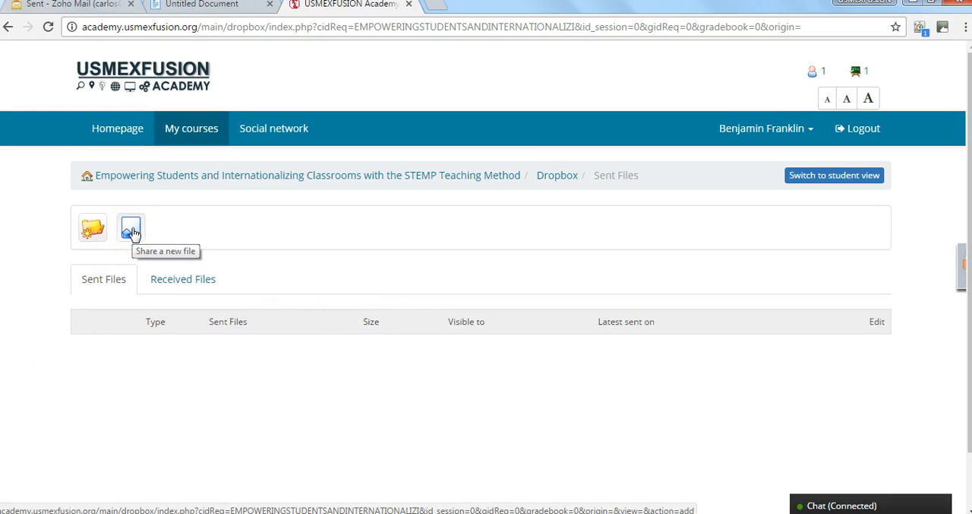
pyautogui.moveTo(301, 307)
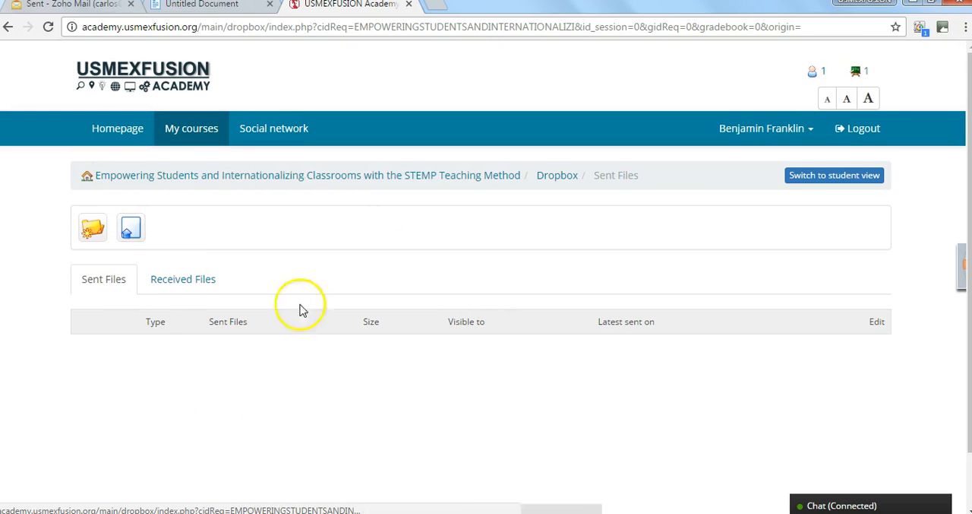
pyautogui.click(307, 175)
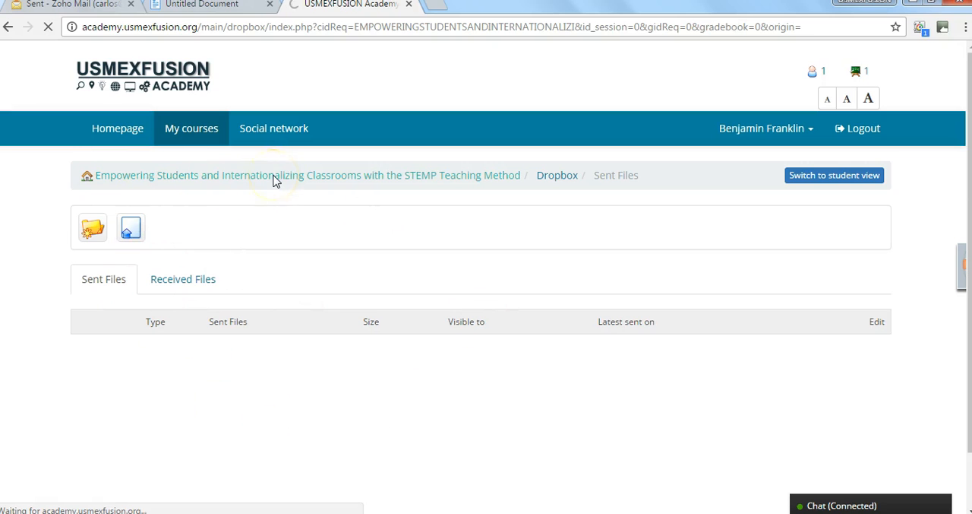
pyautogui.click(307, 174)
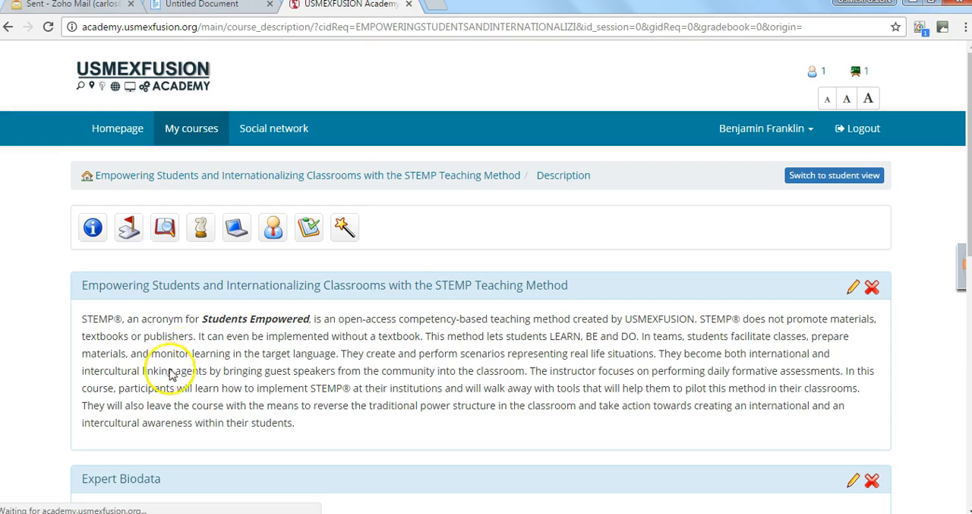
pyautogui.scroll(-3)
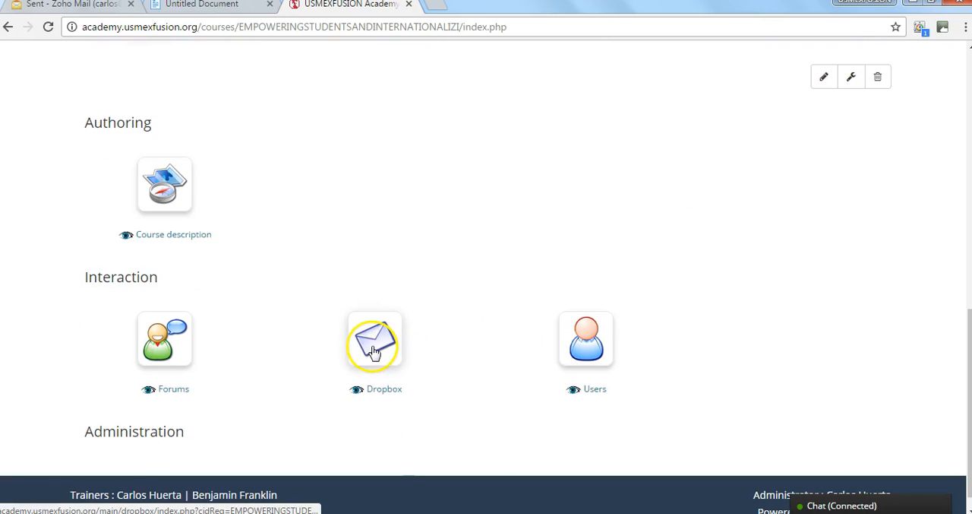
pyautogui.moveTo(372, 372)
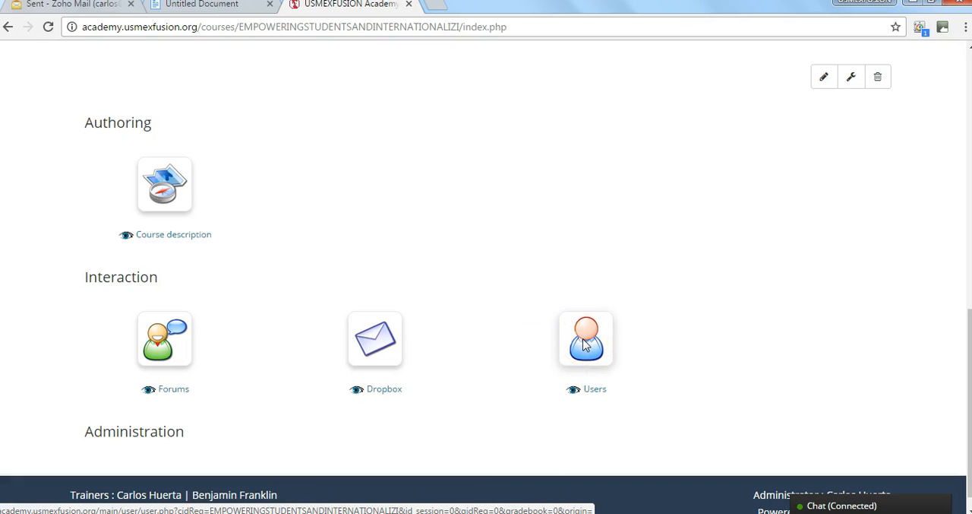
# Open the Users list of enrolled learners with their status and institution.
pyautogui.click(586, 337)
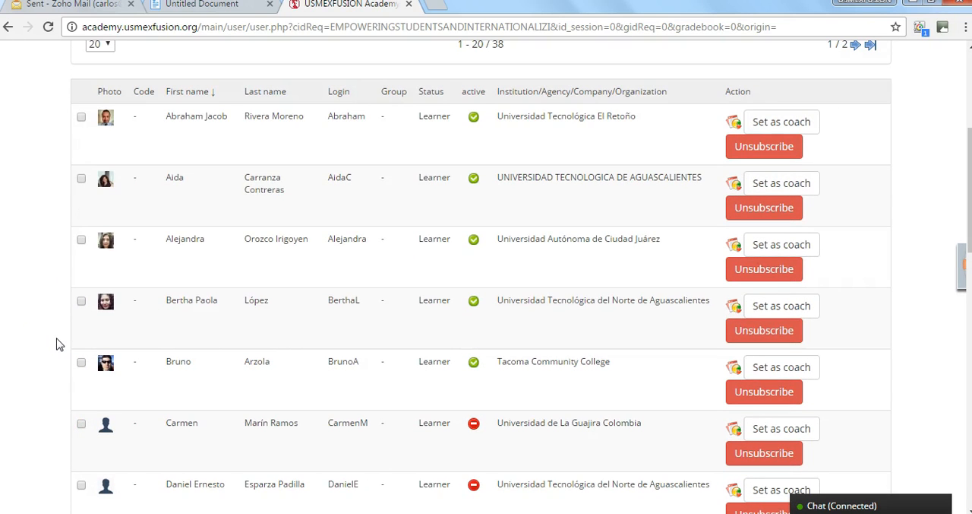
pyautogui.moveTo(183, 259)
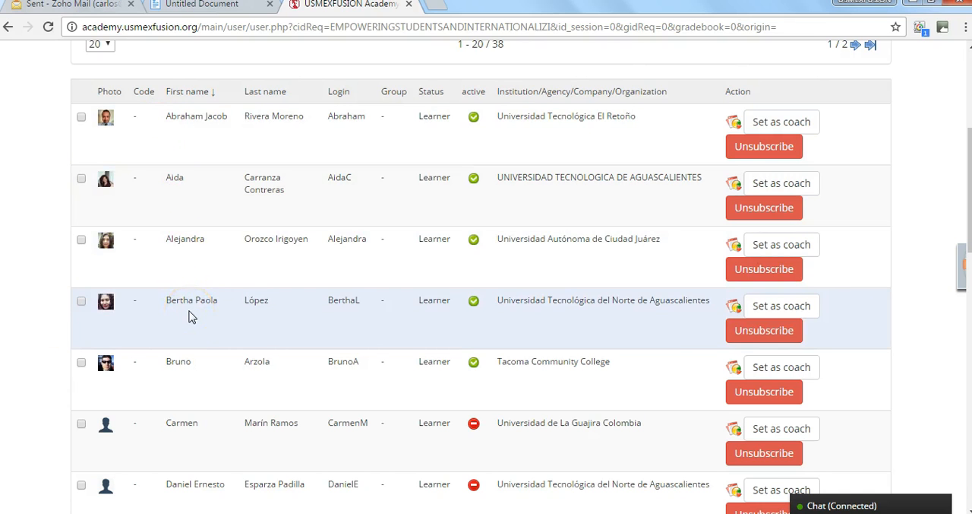
pyautogui.moveTo(319, 147)
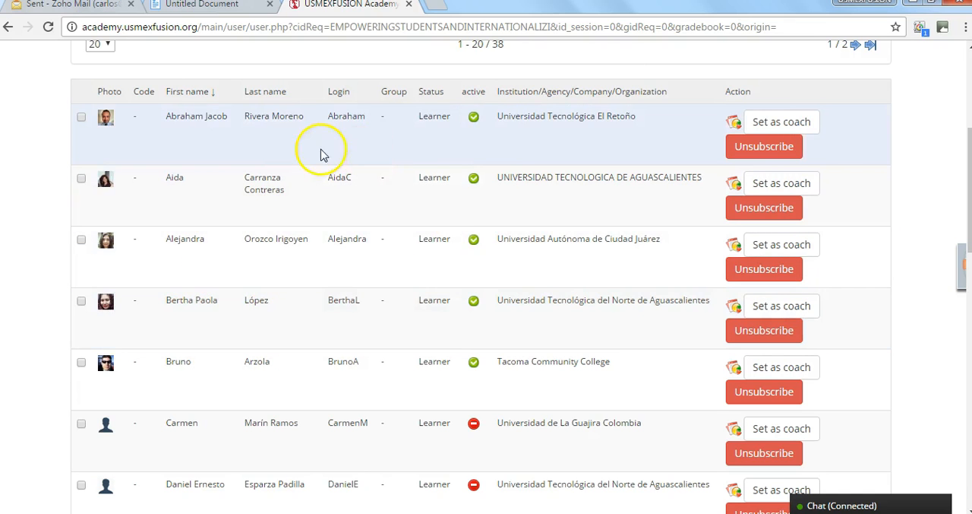
pyautogui.moveTo(357, 133)
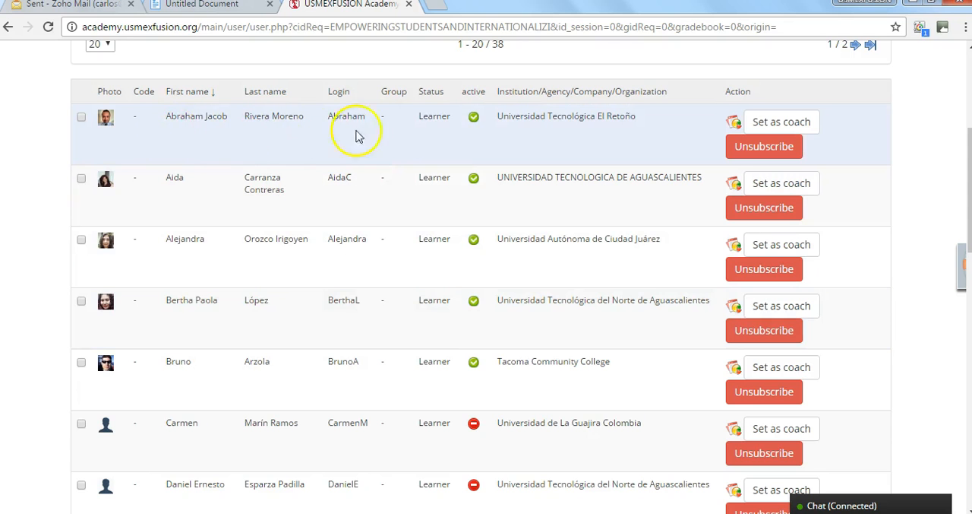